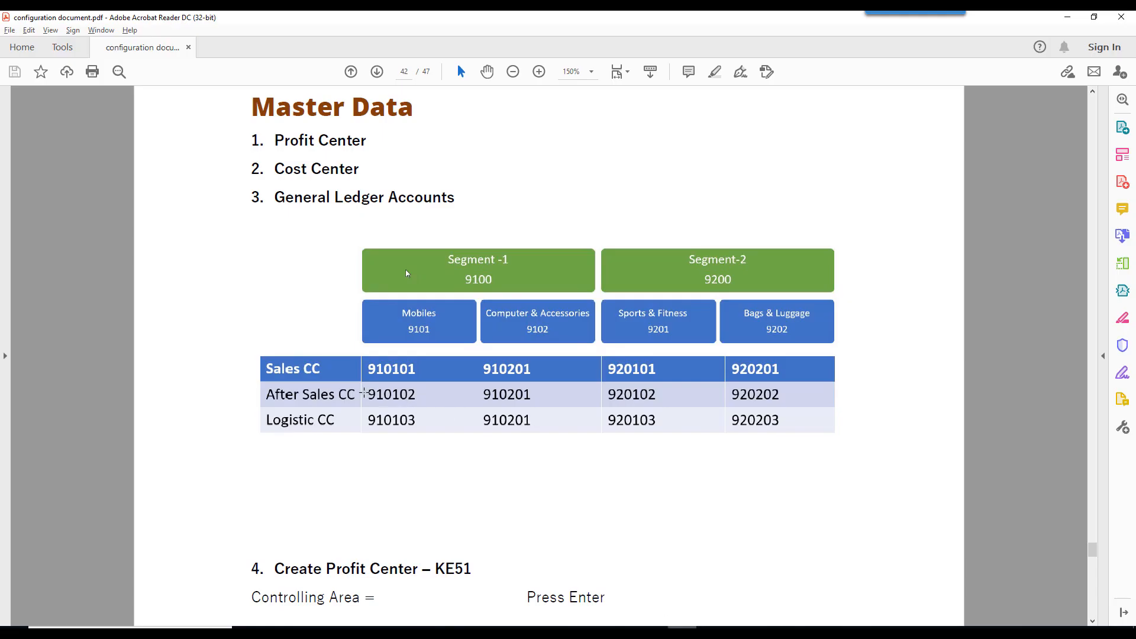
mouse_move(443, 597)
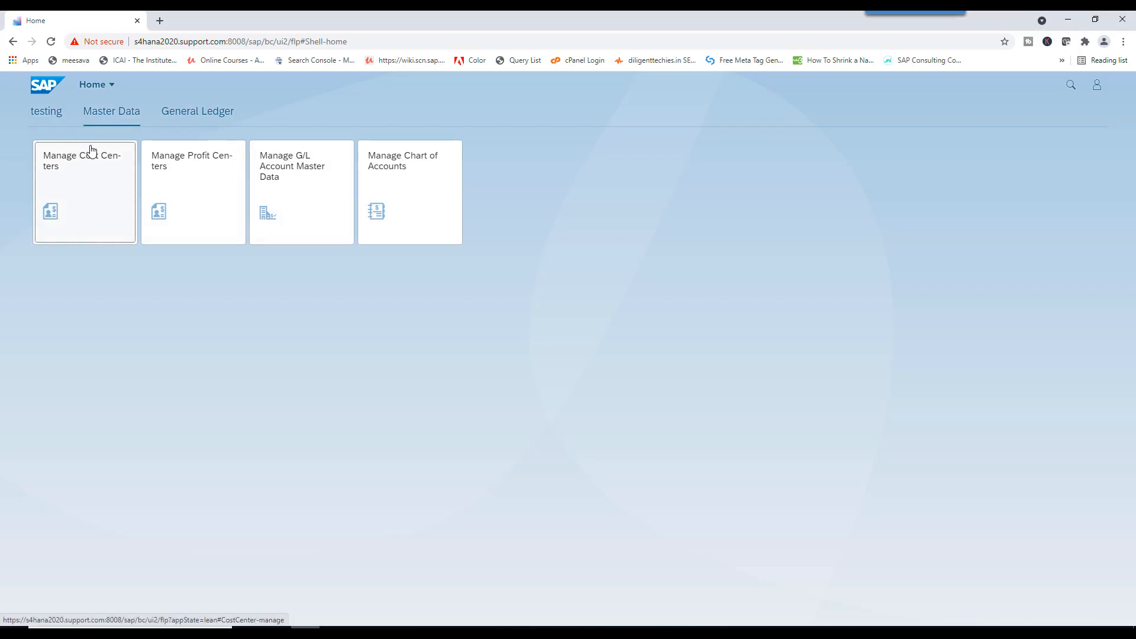
mouse_move(109, 176)
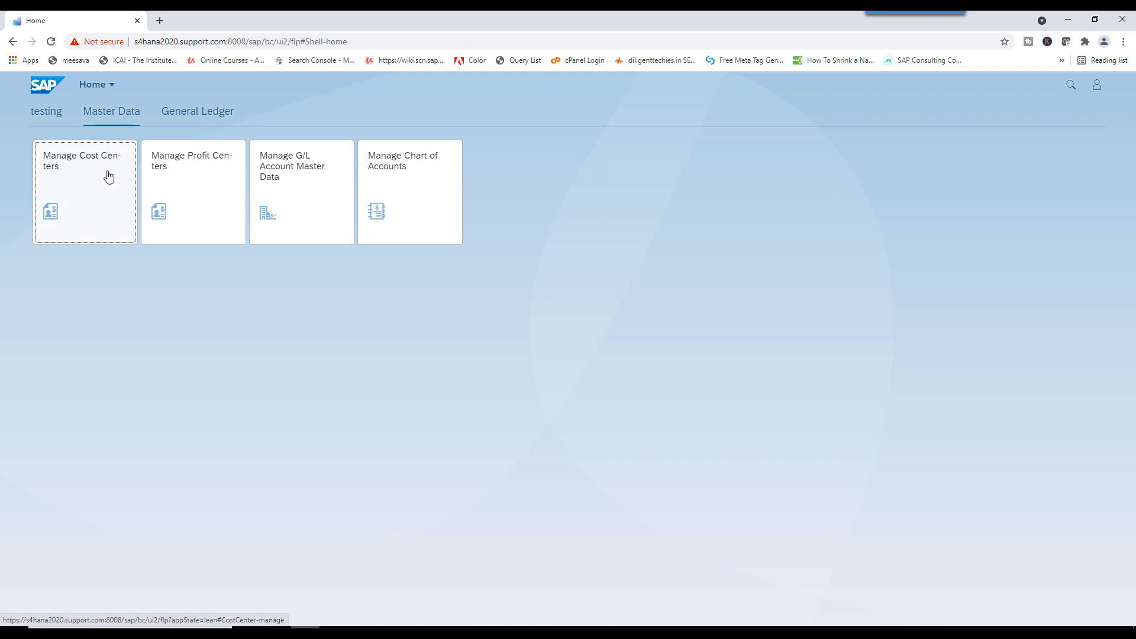
- Search the launchpad for 'cost cen' and open the Manage Cost Centers app
click(84, 160)
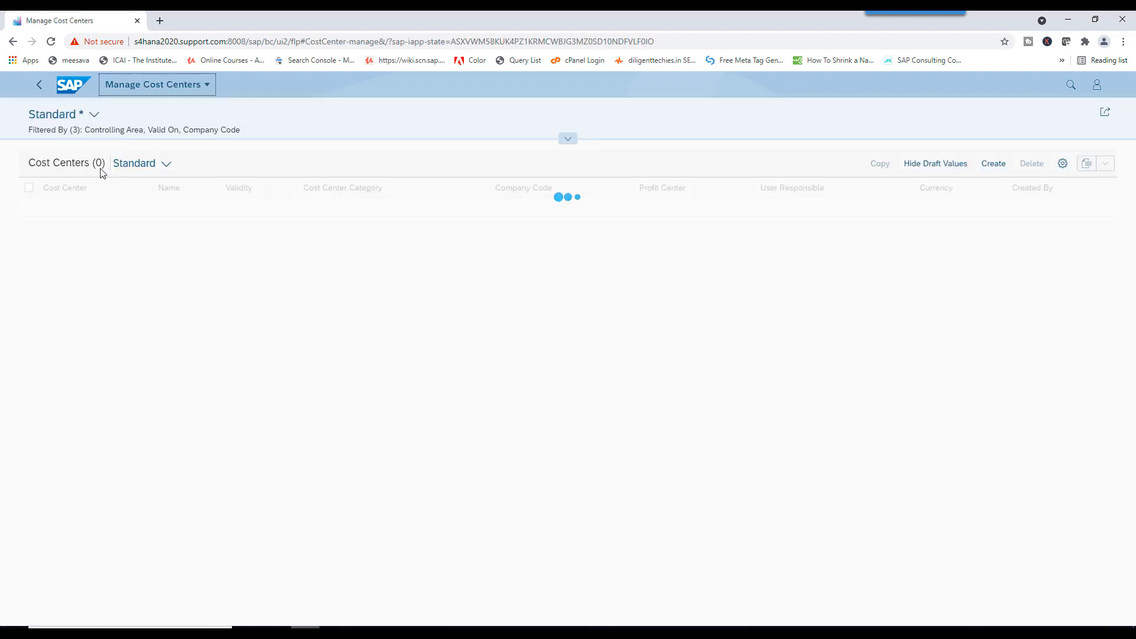
click(39, 84)
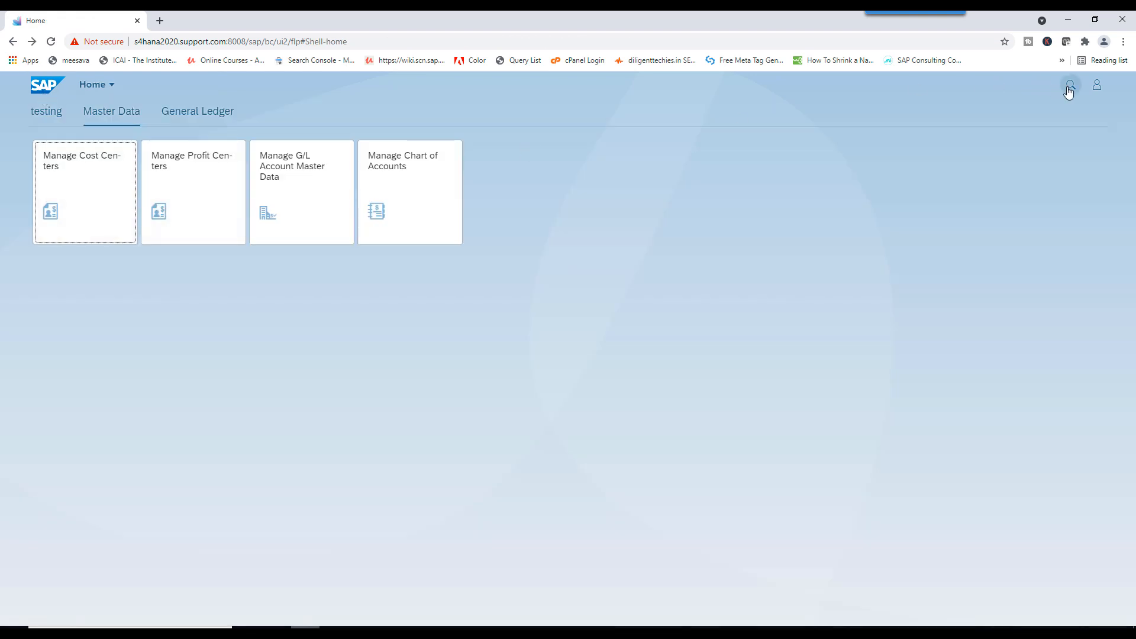
click(1069, 84)
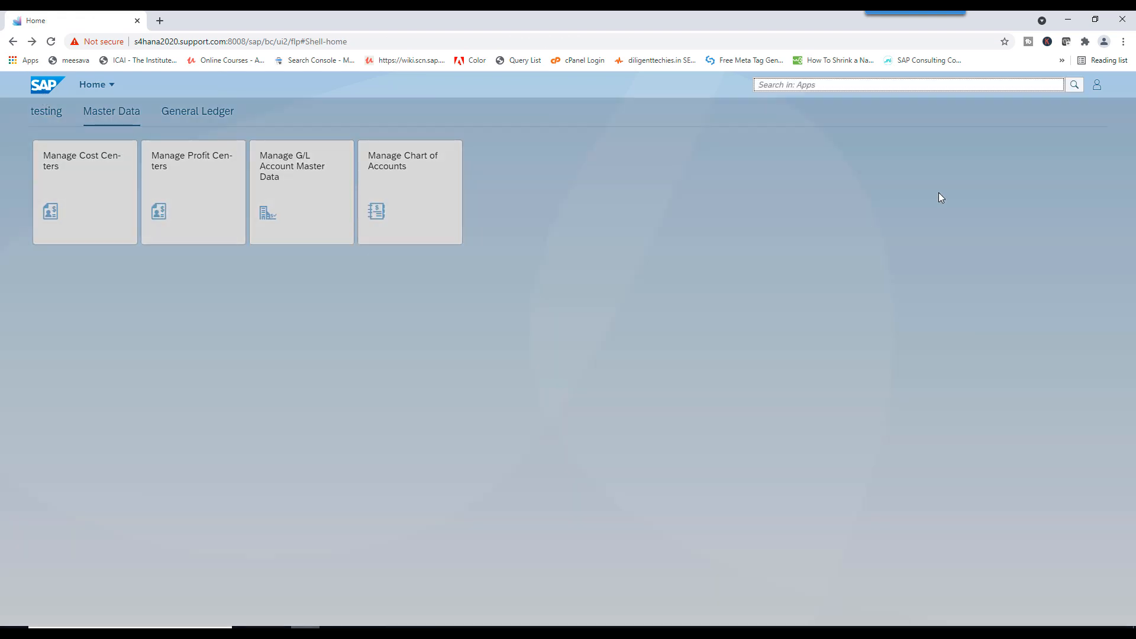
text(cost cen)
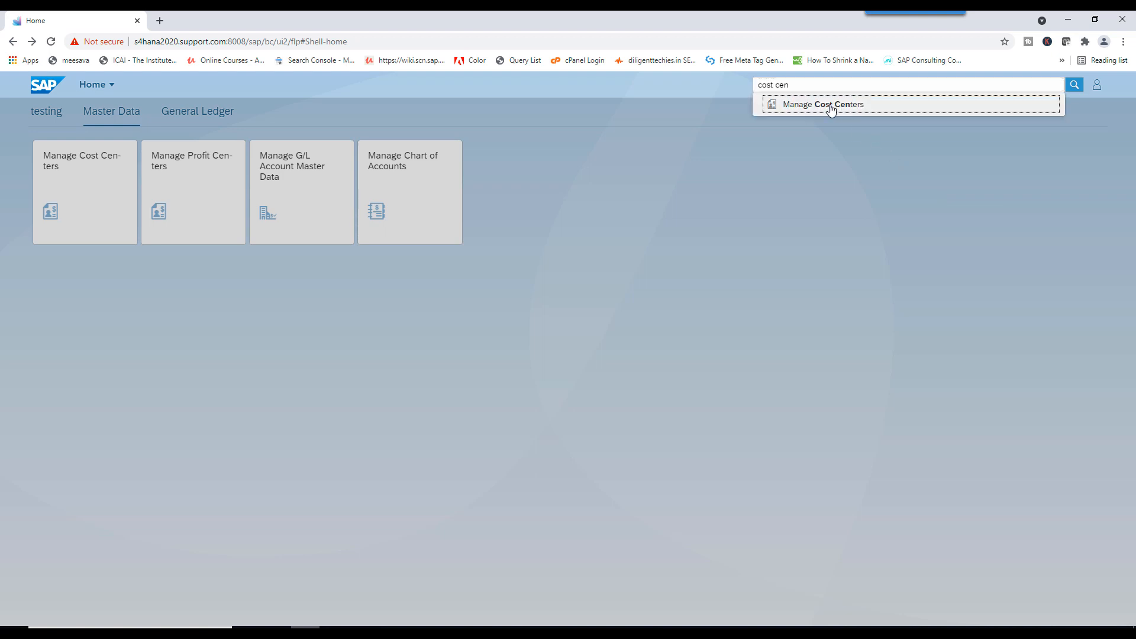
click(824, 104)
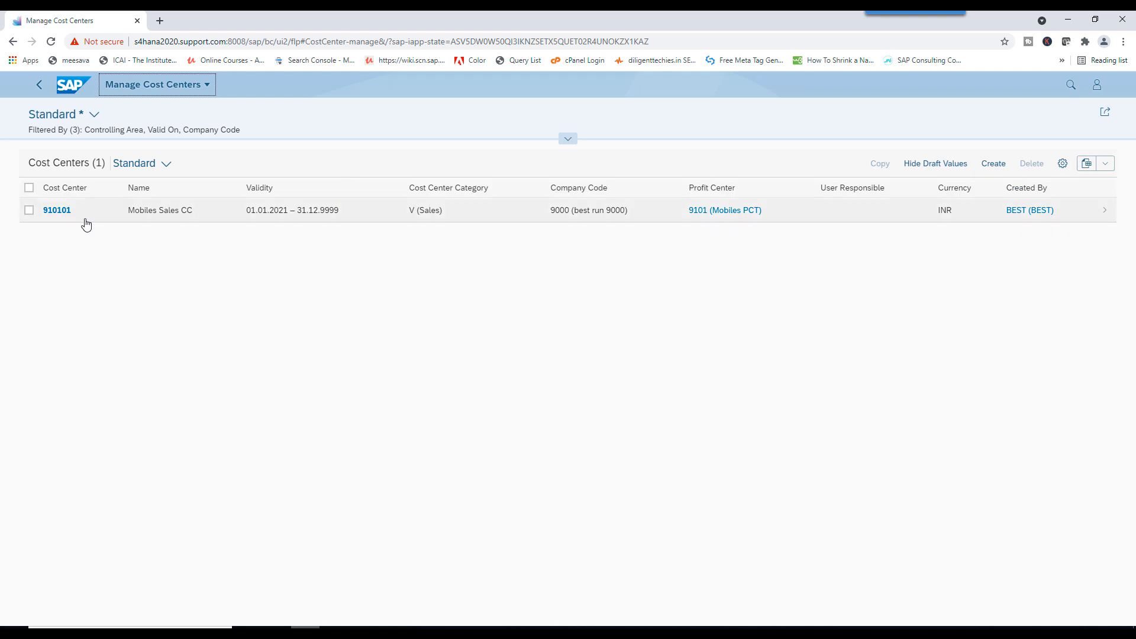
mouse_move(145, 267)
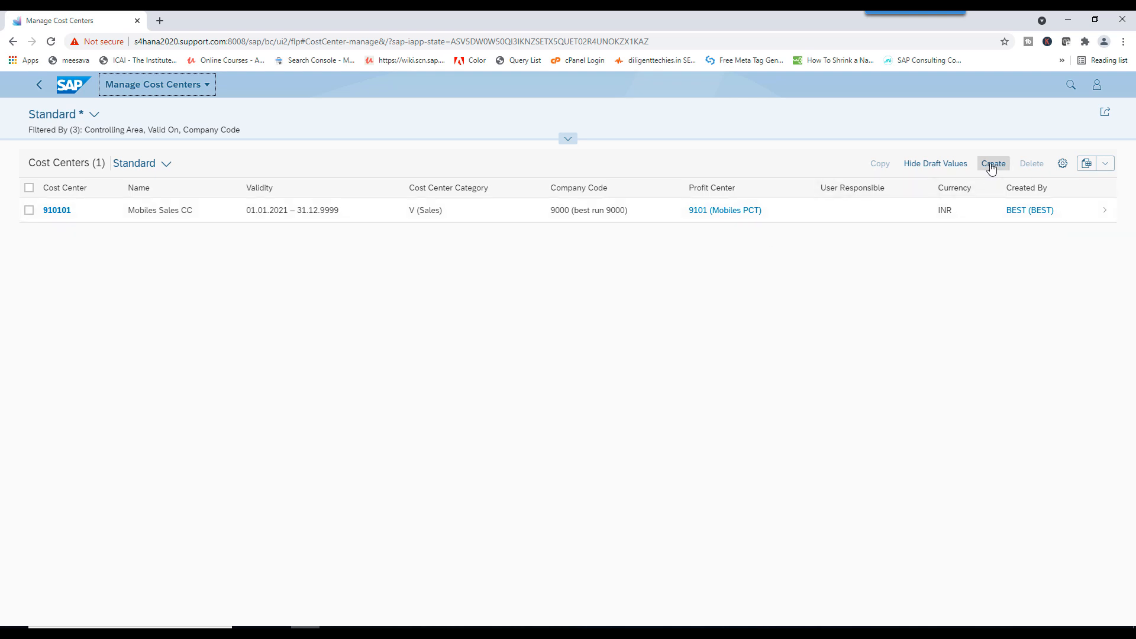
- Open a blank New Cost Center form from the Cost Centers list
click(993, 164)
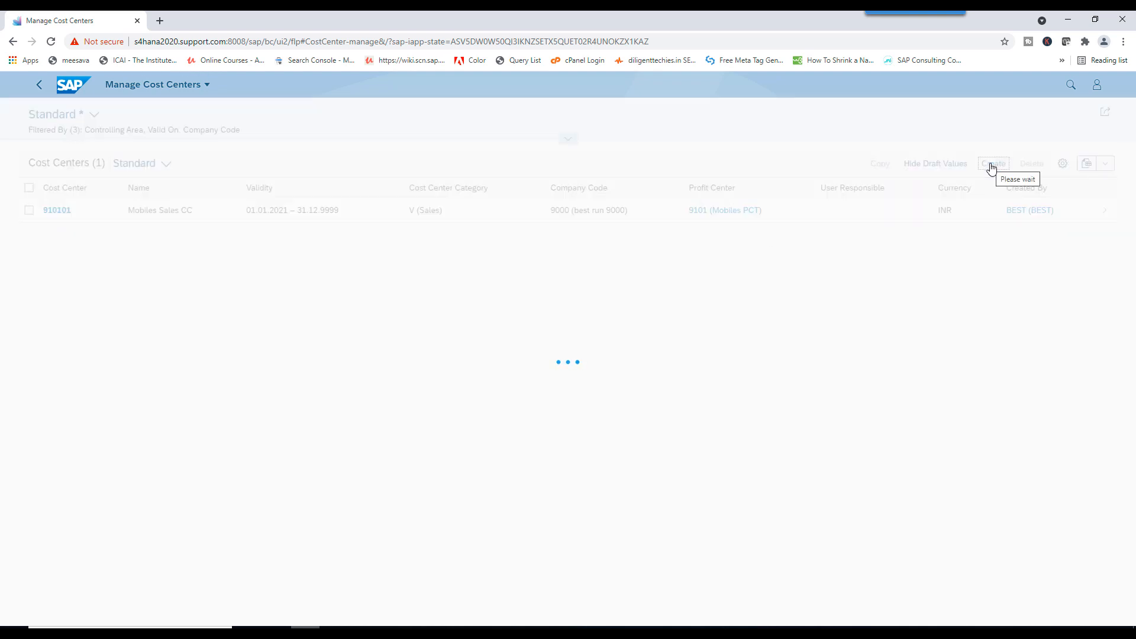
click(994, 163)
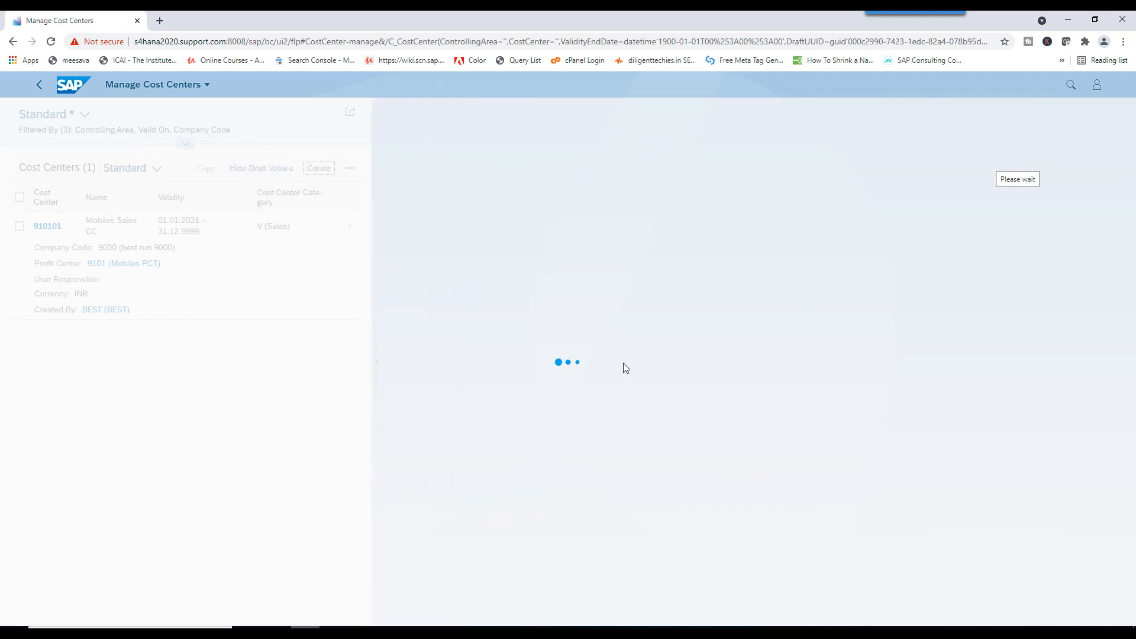
click(318, 168)
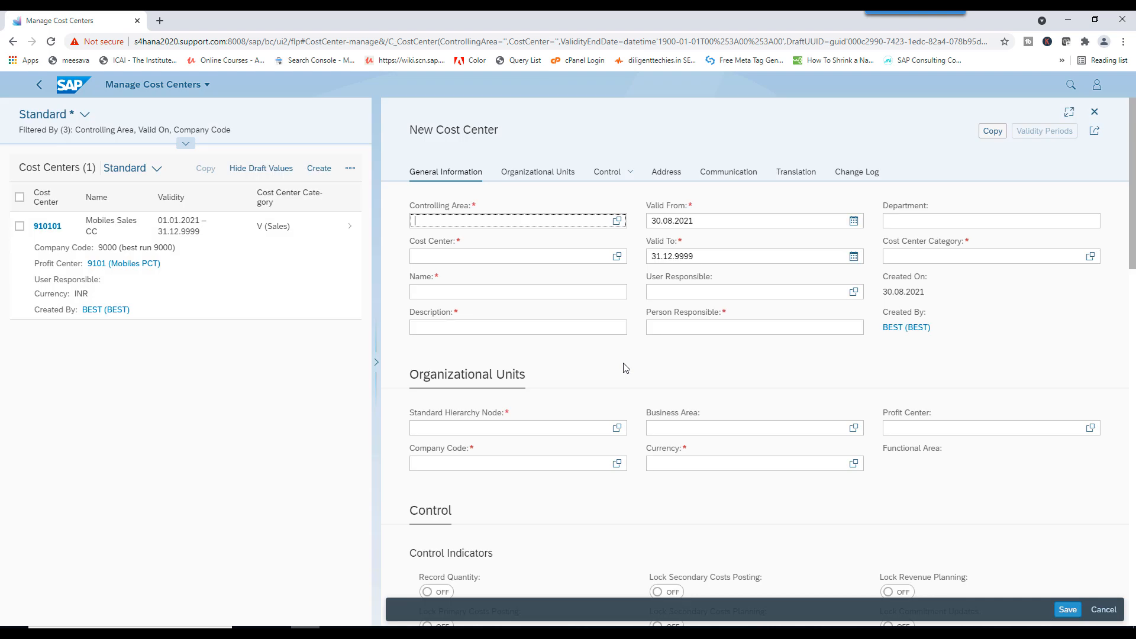
mouse_move(523, 251)
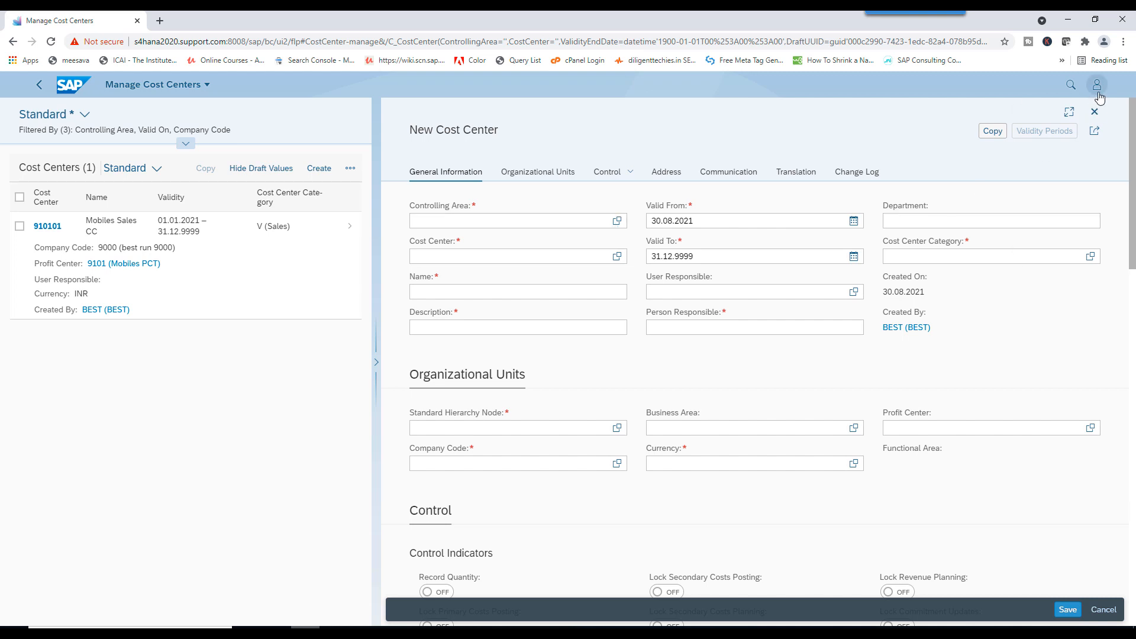
- Show the user default values in Settings and check the default cost center
click(1096, 84)
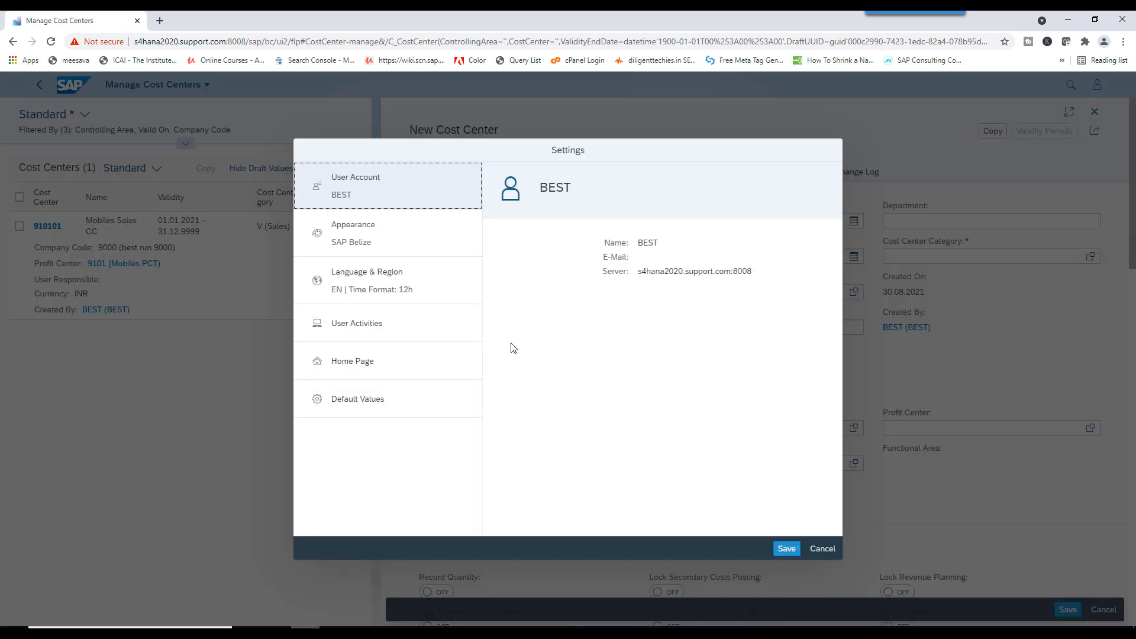
click(352, 361)
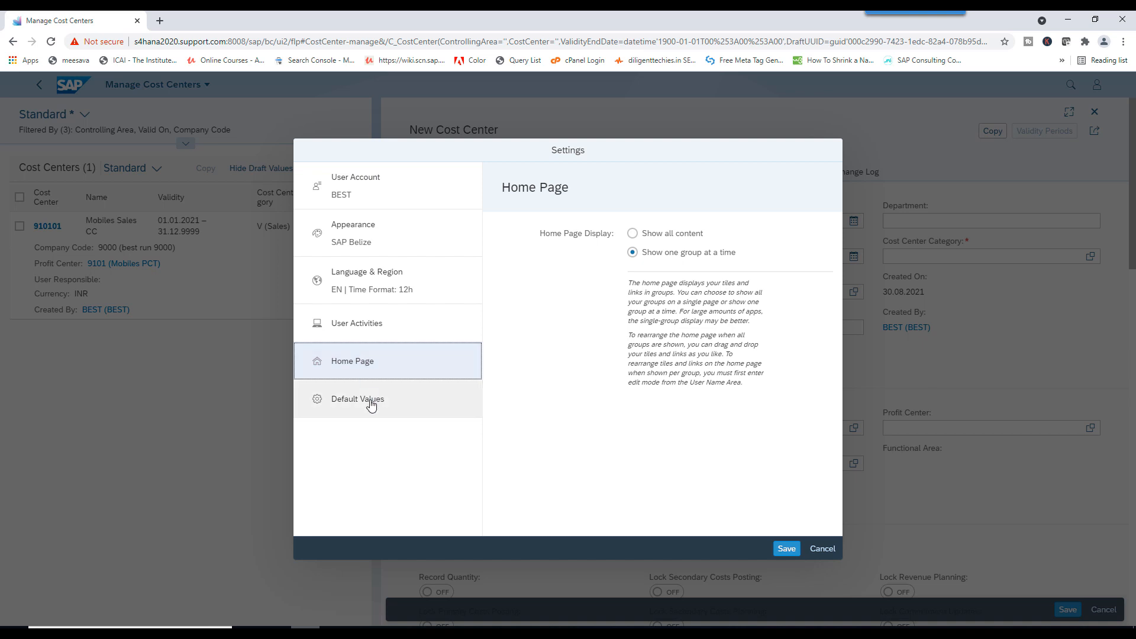
click(357, 398)
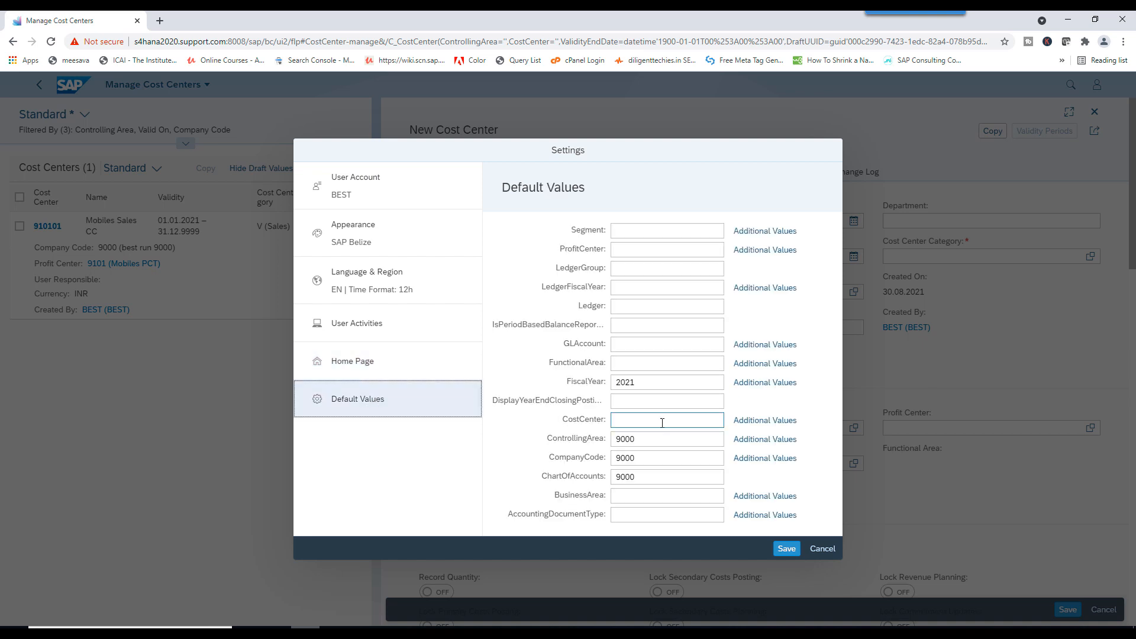
click(666, 439)
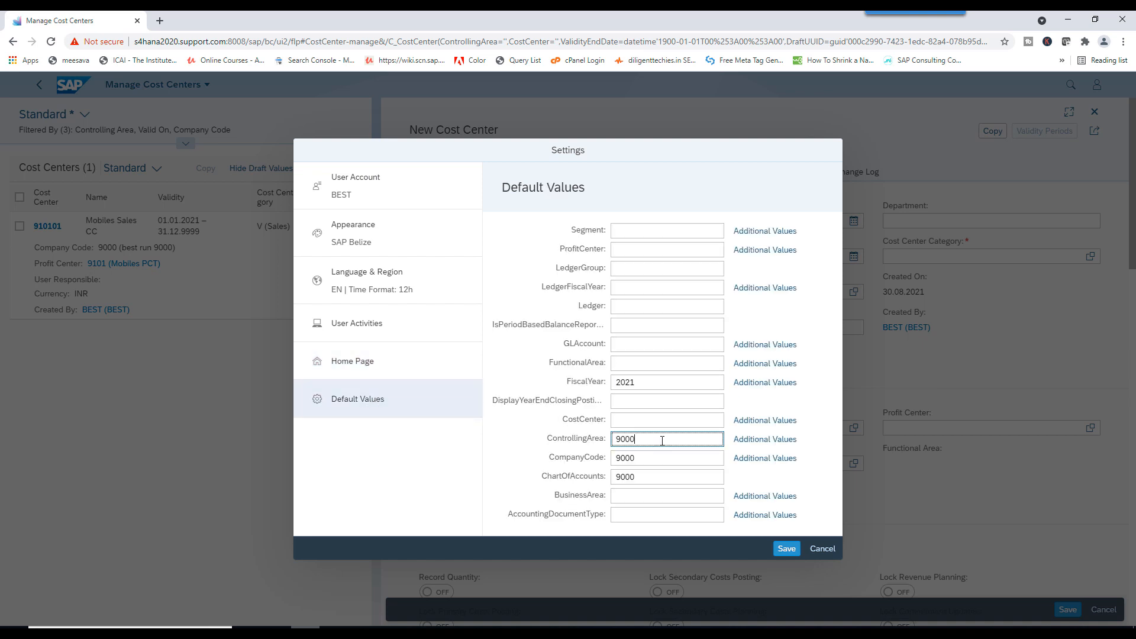
- Re-enter default fiscal year 2021, save the defaults, and reload the page
click(666, 382)
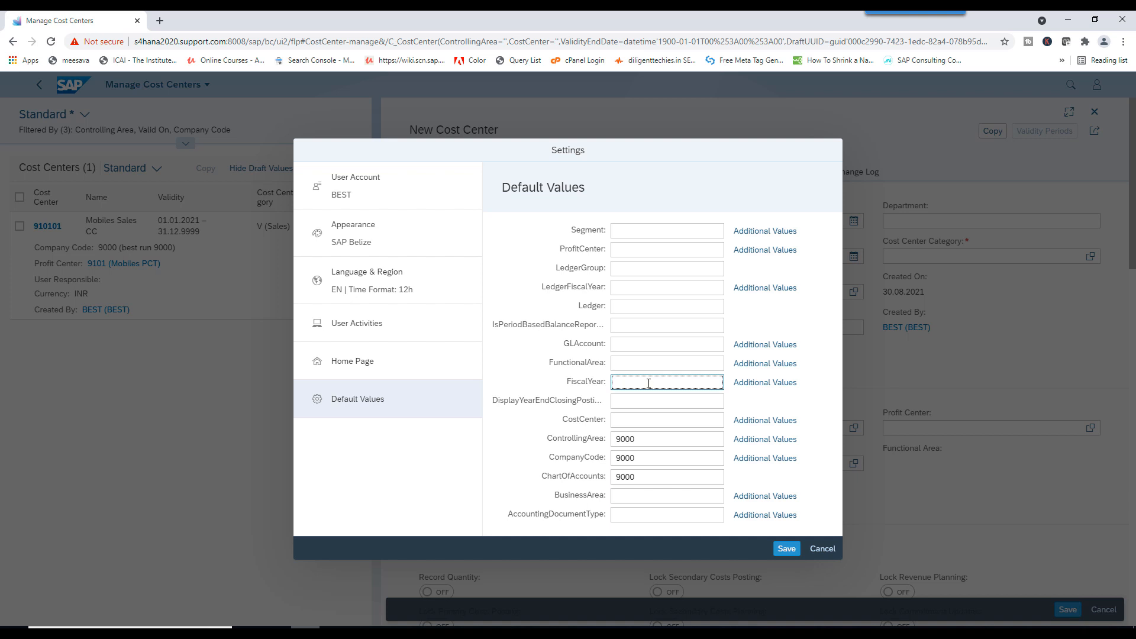
text(2021)
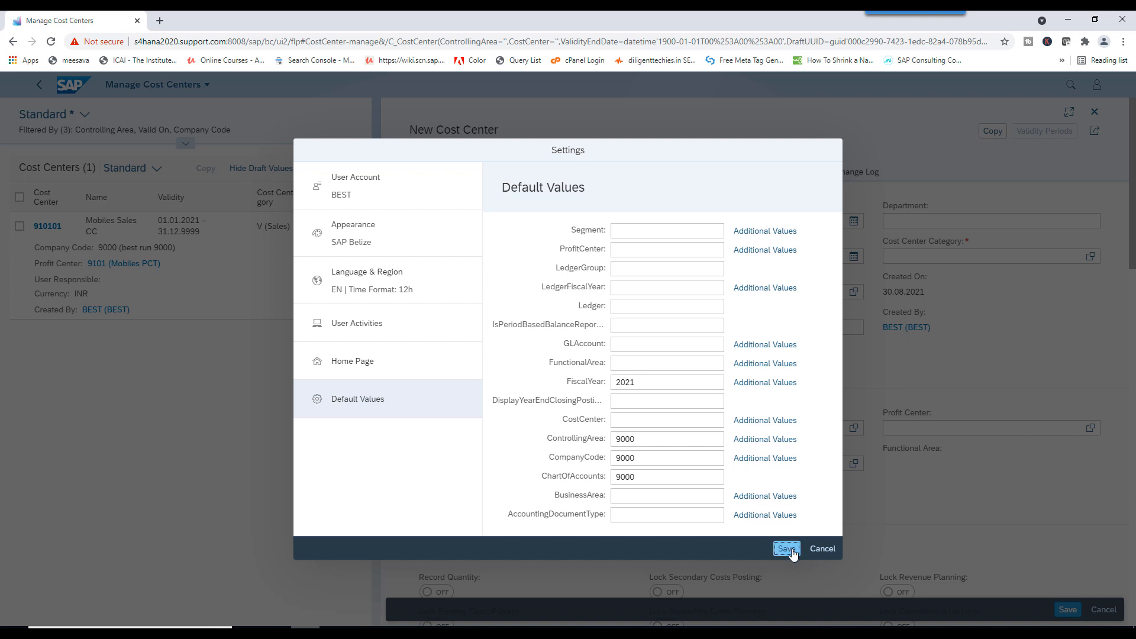
click(787, 549)
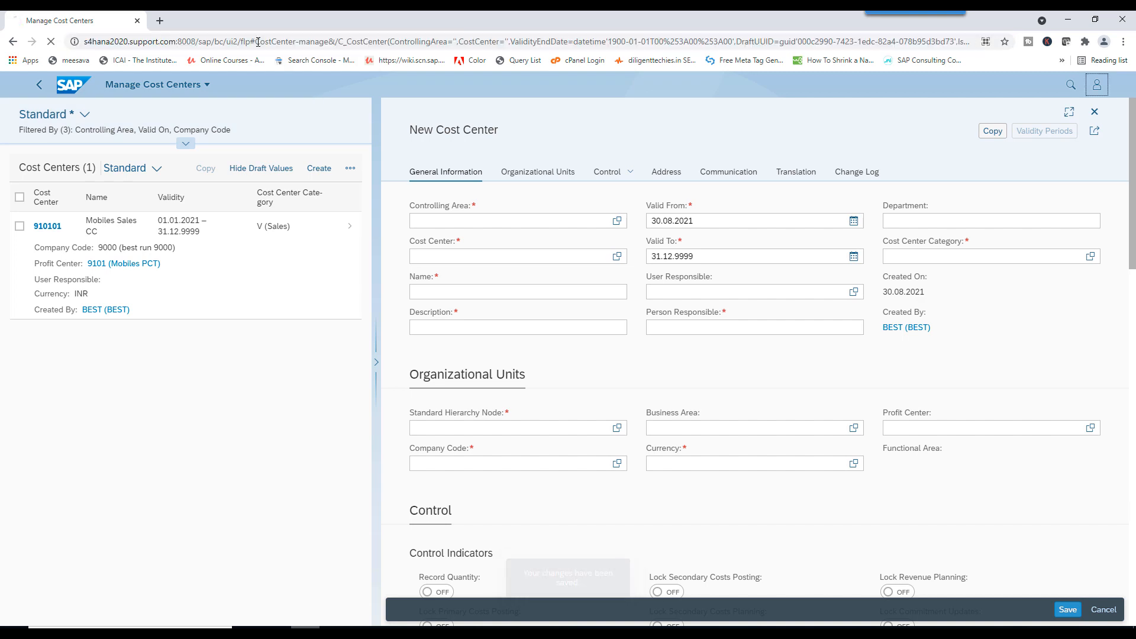
click(52, 41)
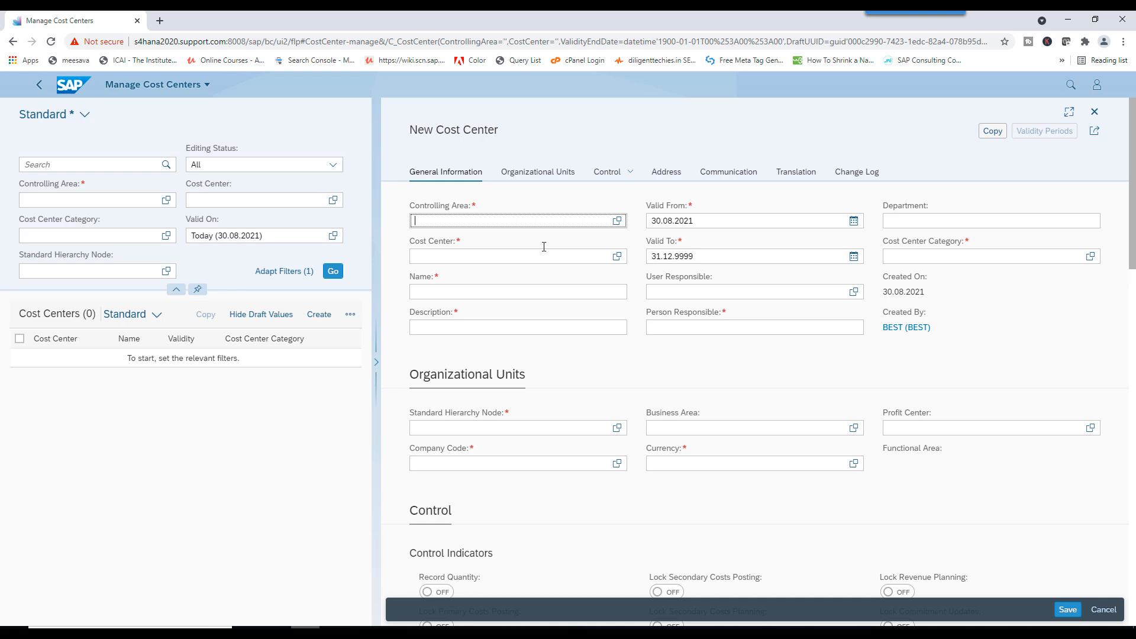
- Sign out from the user menu and confirm the sign-out
click(1097, 84)
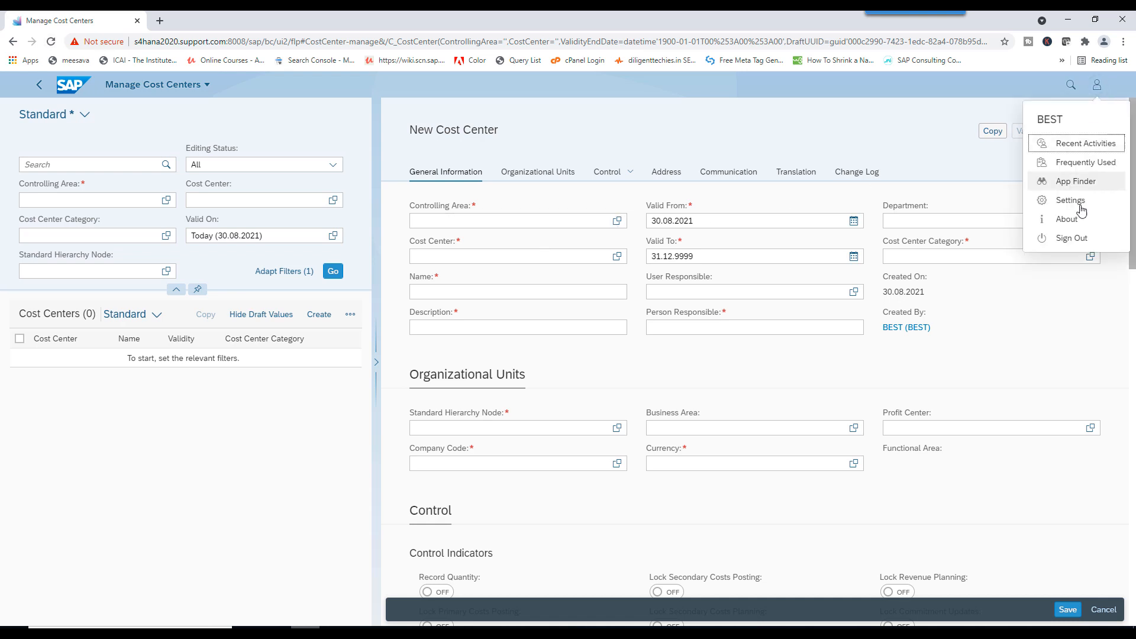
click(1071, 238)
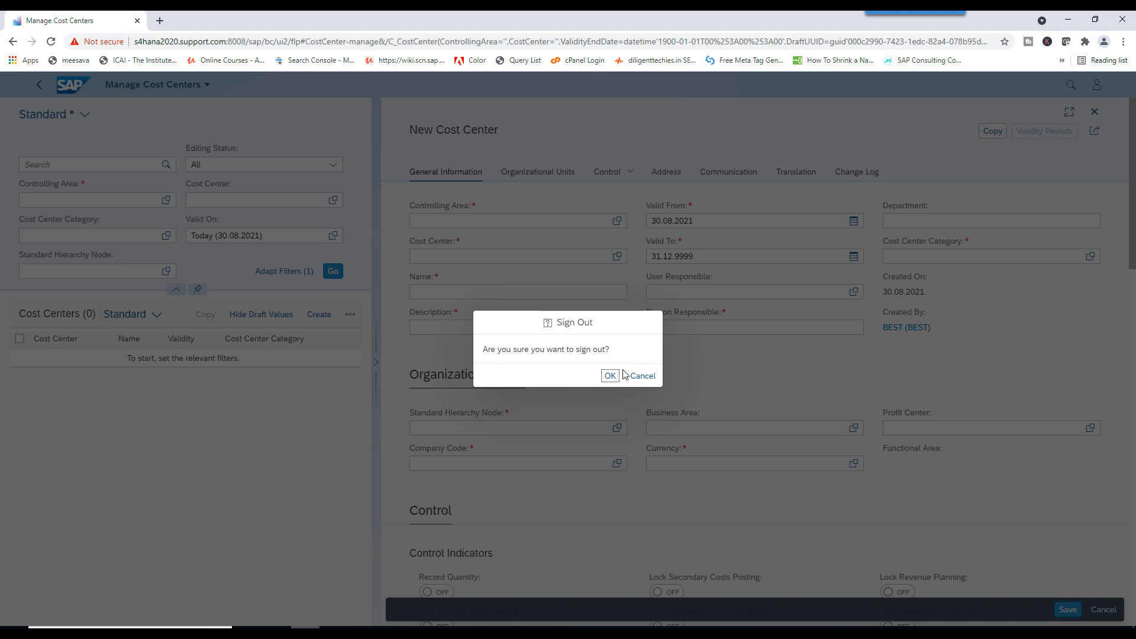
click(610, 376)
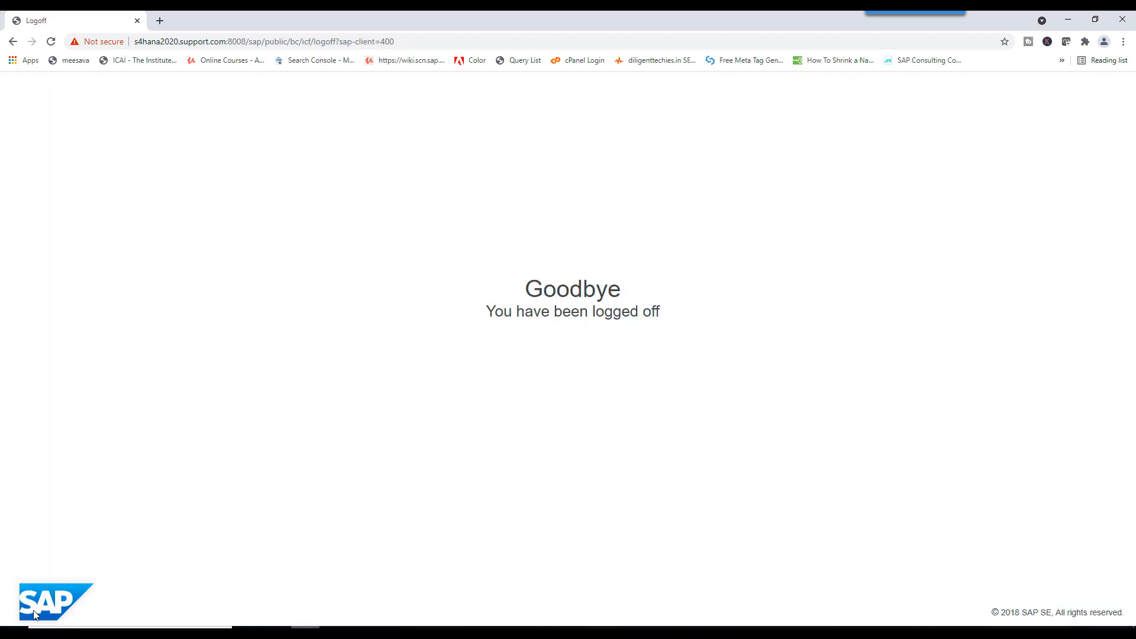
mouse_move(546, 252)
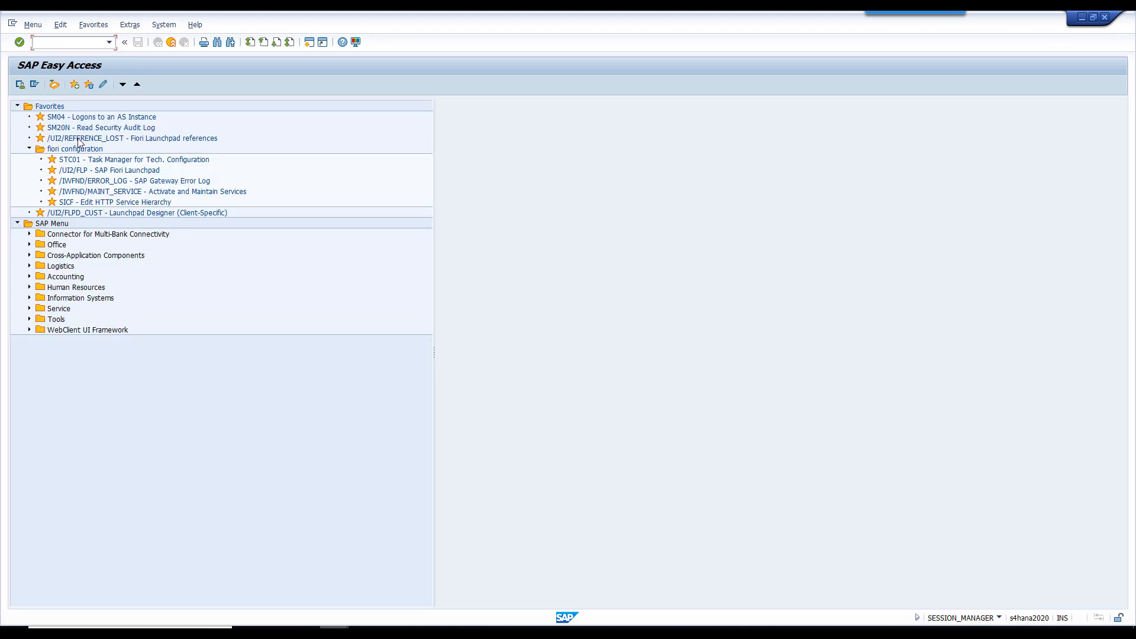
- Launch /UI2/FLP - SAP Fiori Launchpad from the SAP Easy Access Favorites
click(109, 170)
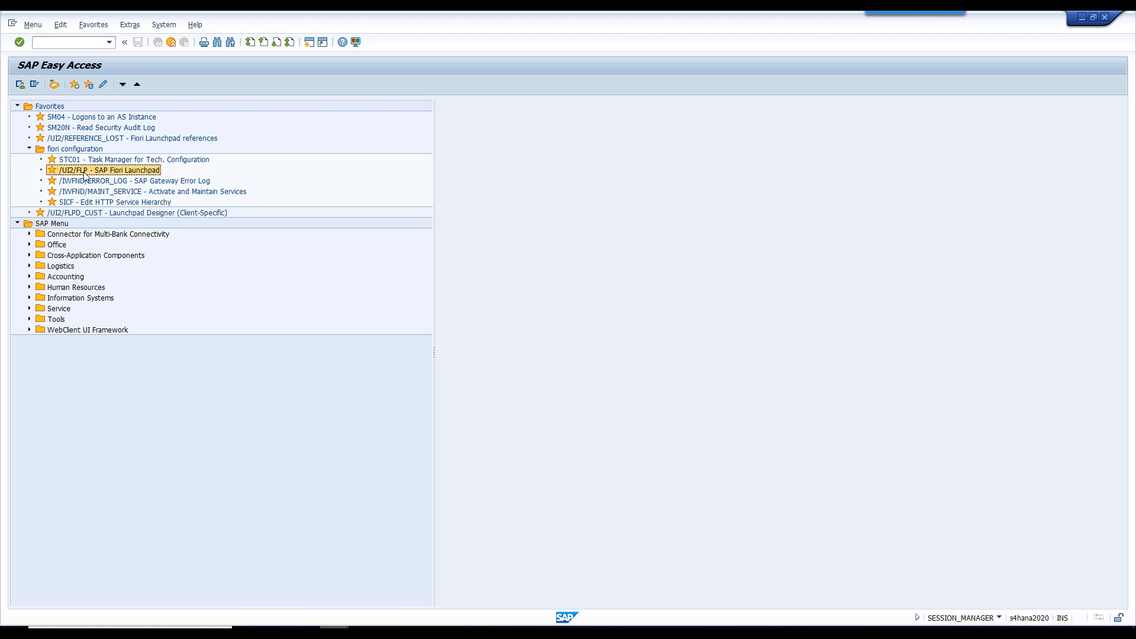
double_click(103, 169)
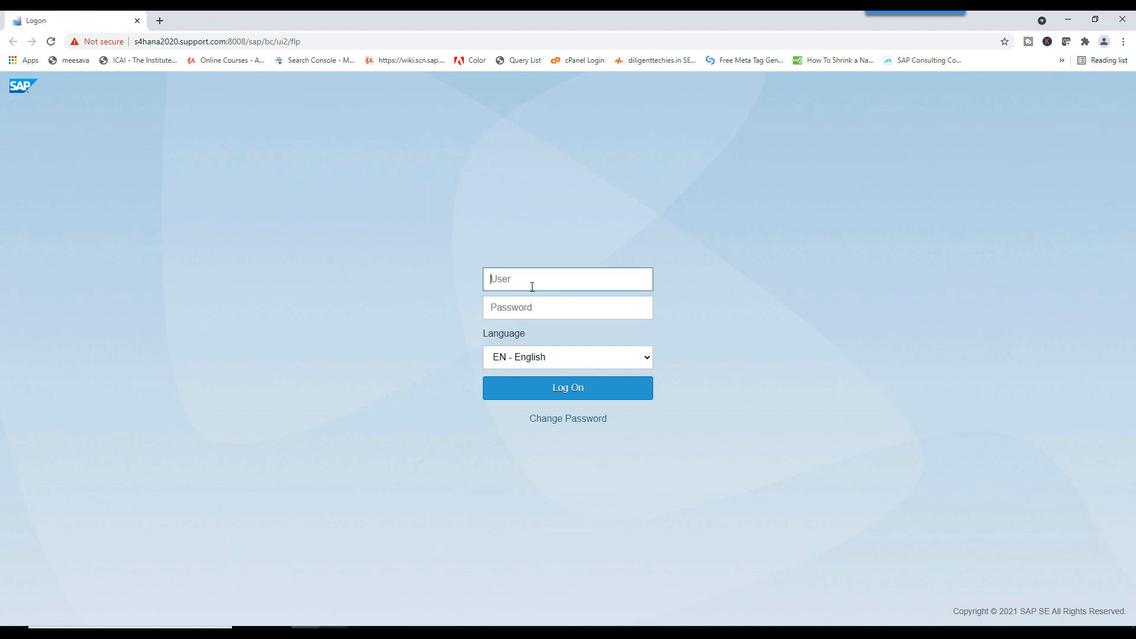
- Log on with user 'best' and open the Manage Cost Centers tile
text(best)
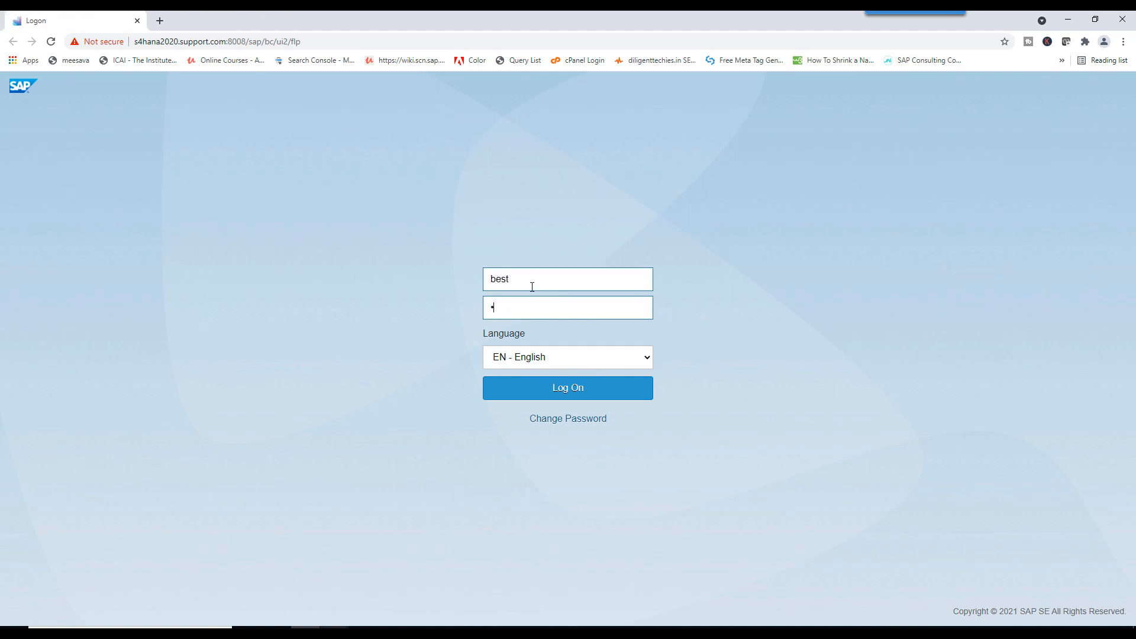
click(567, 388)
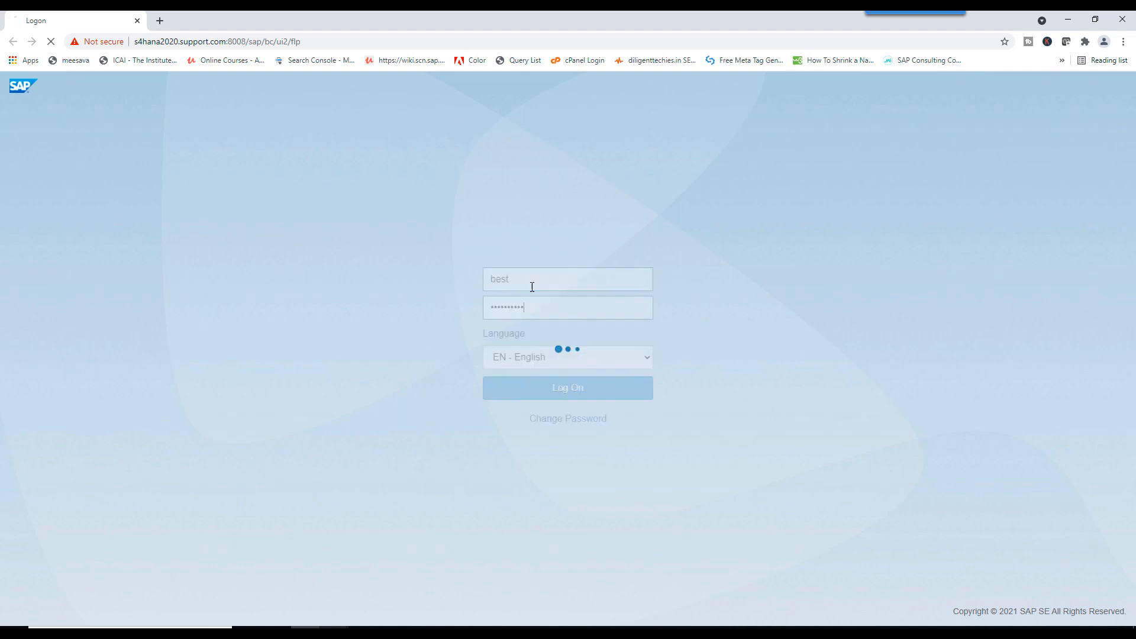
click(568, 388)
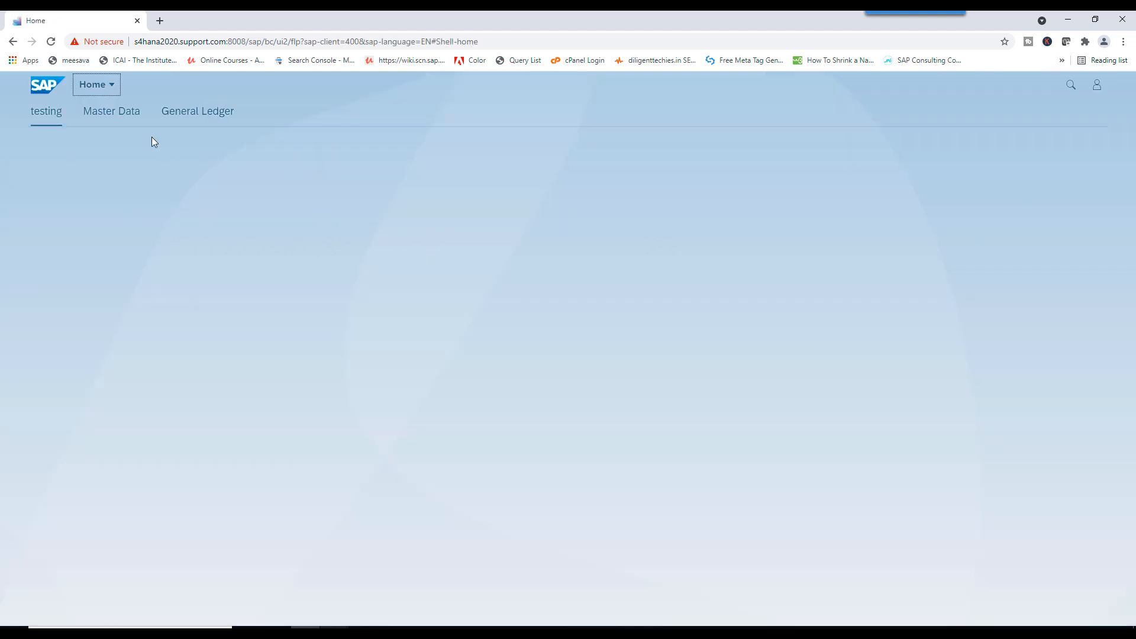
click(111, 111)
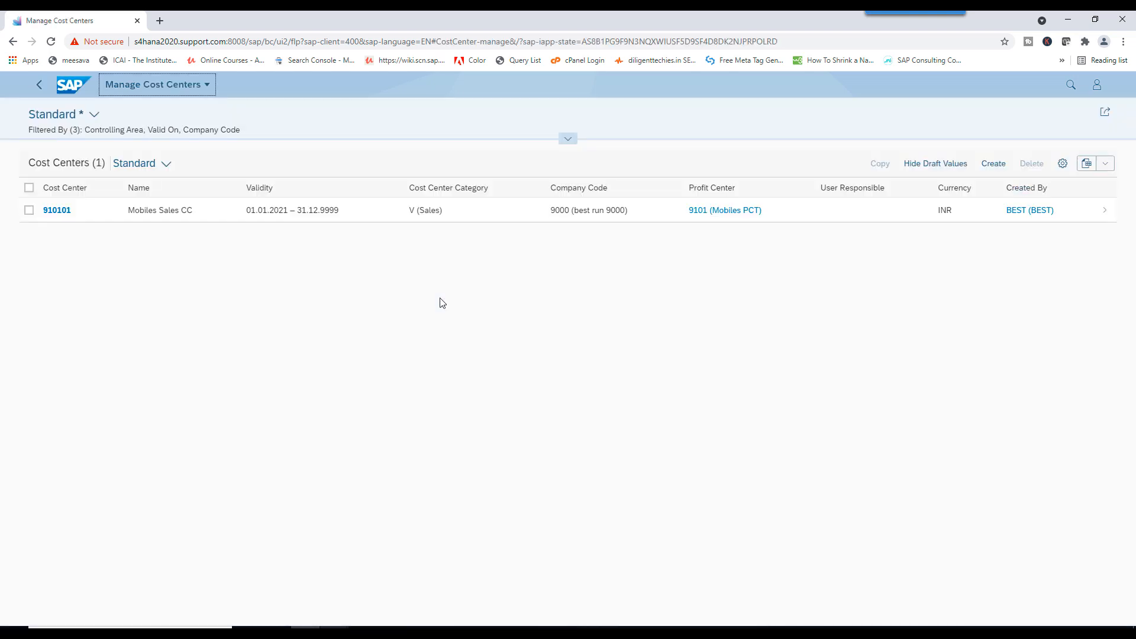
- Create a new cost center with controlling area 9000 and cost center 9102
click(993, 164)
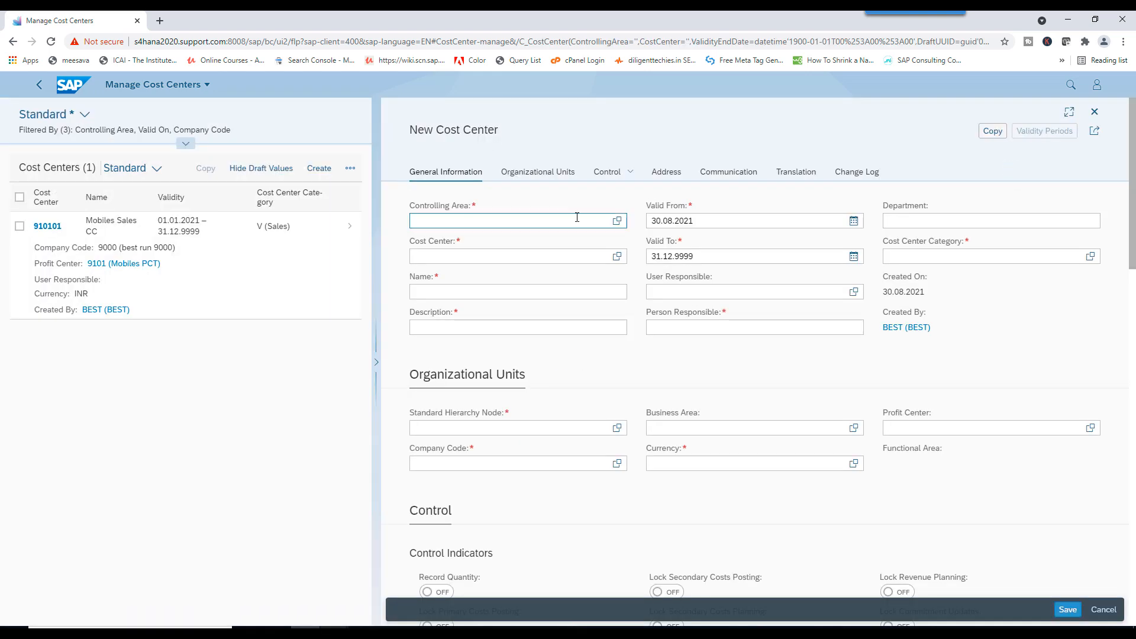
click(511, 221)
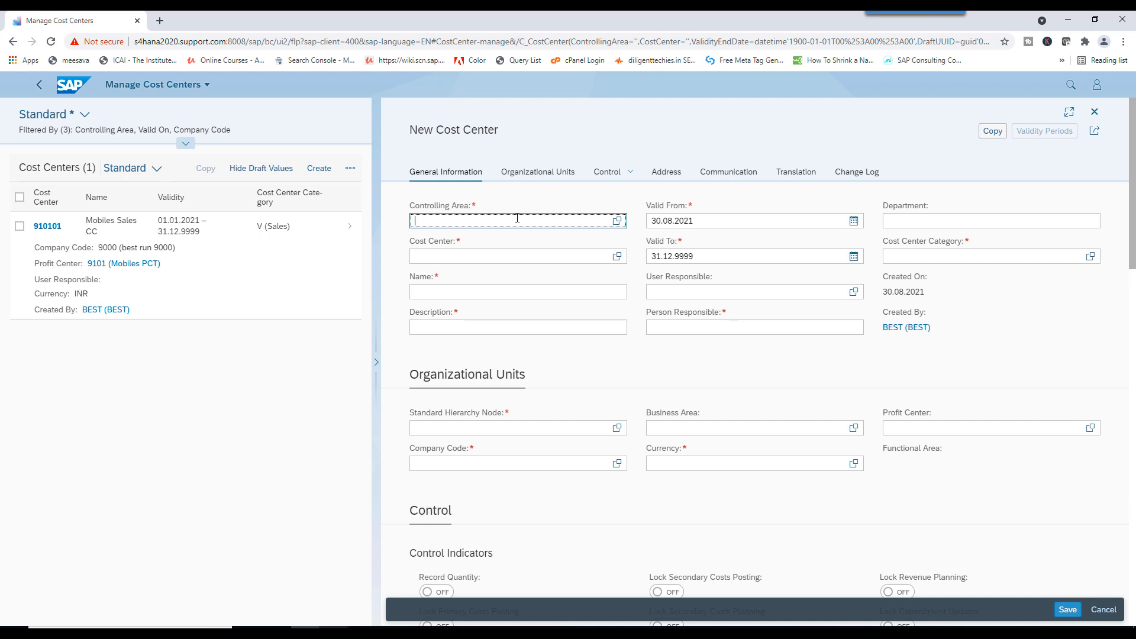
text(9)
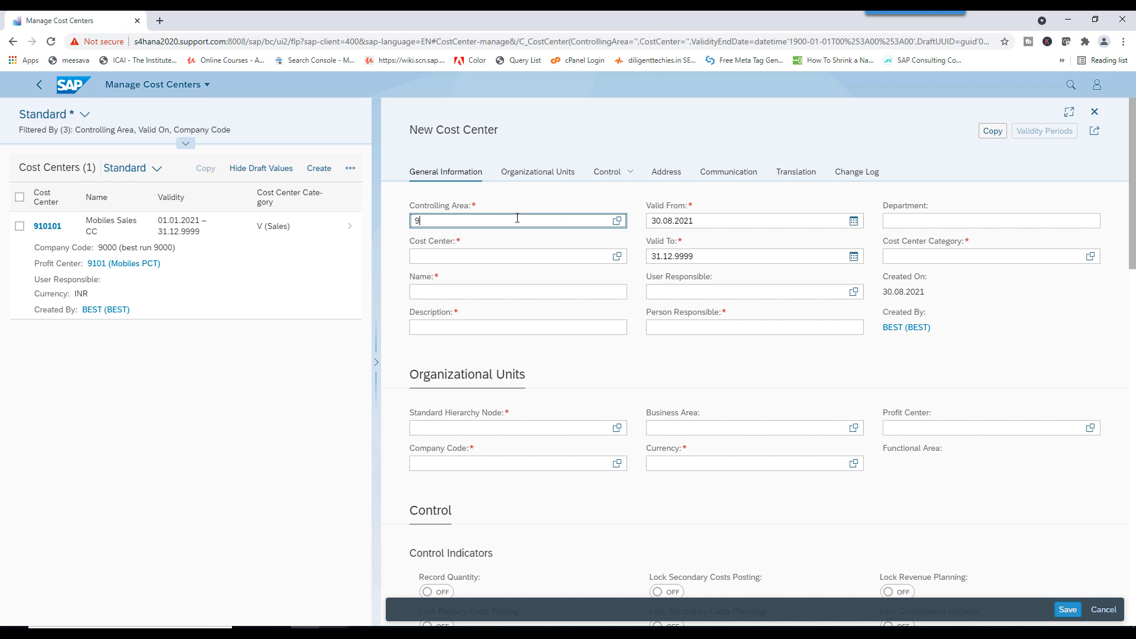
text(000)
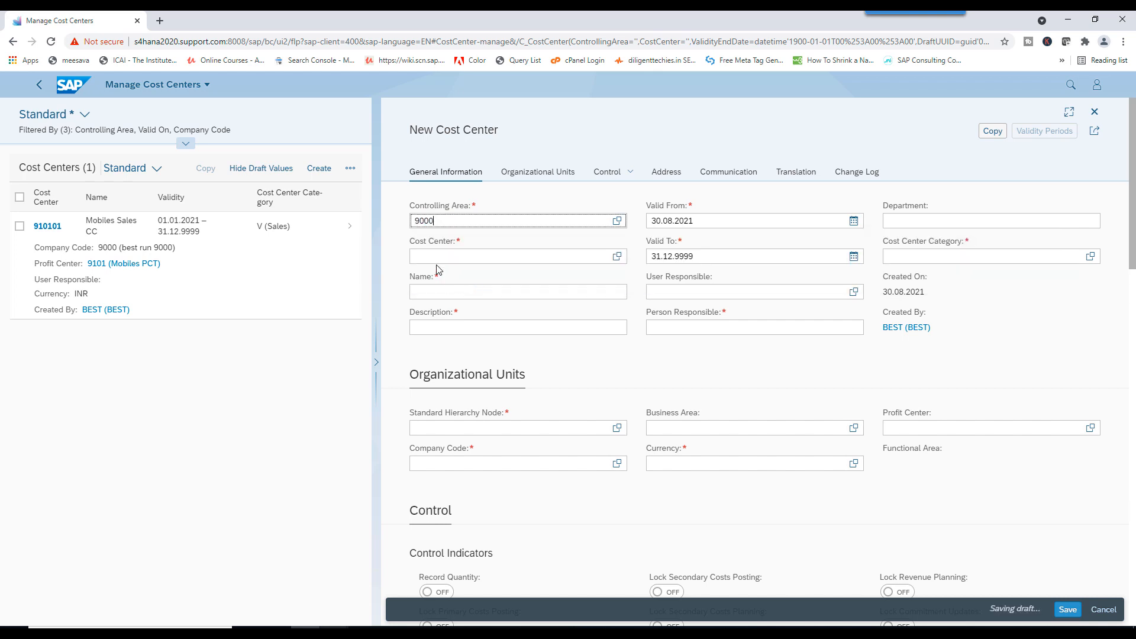
click(517, 256)
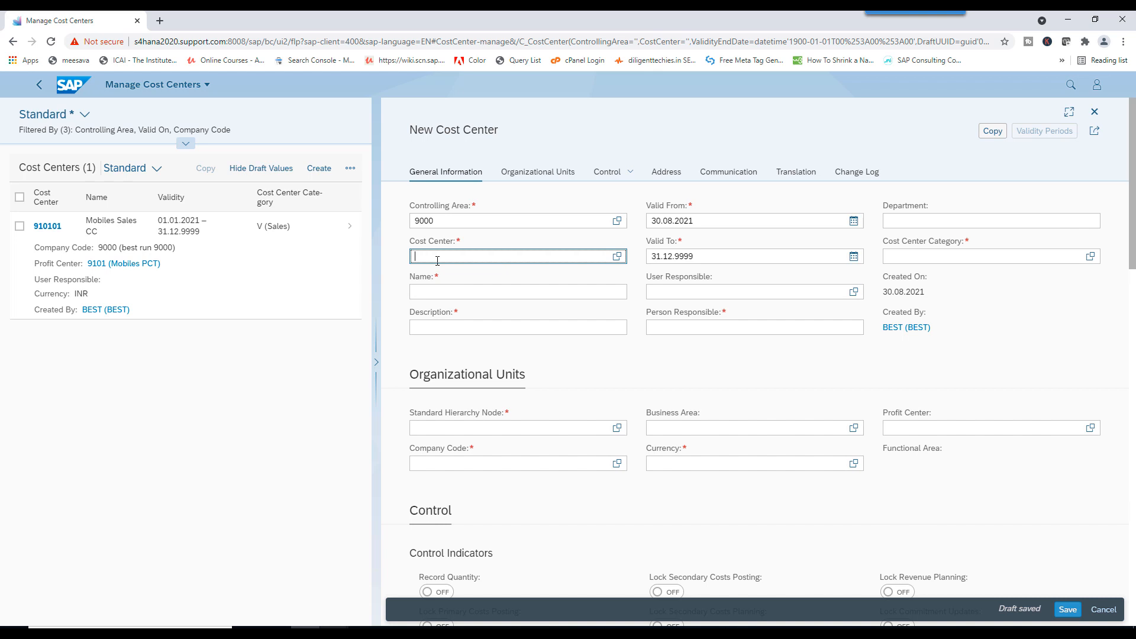
text(9102)
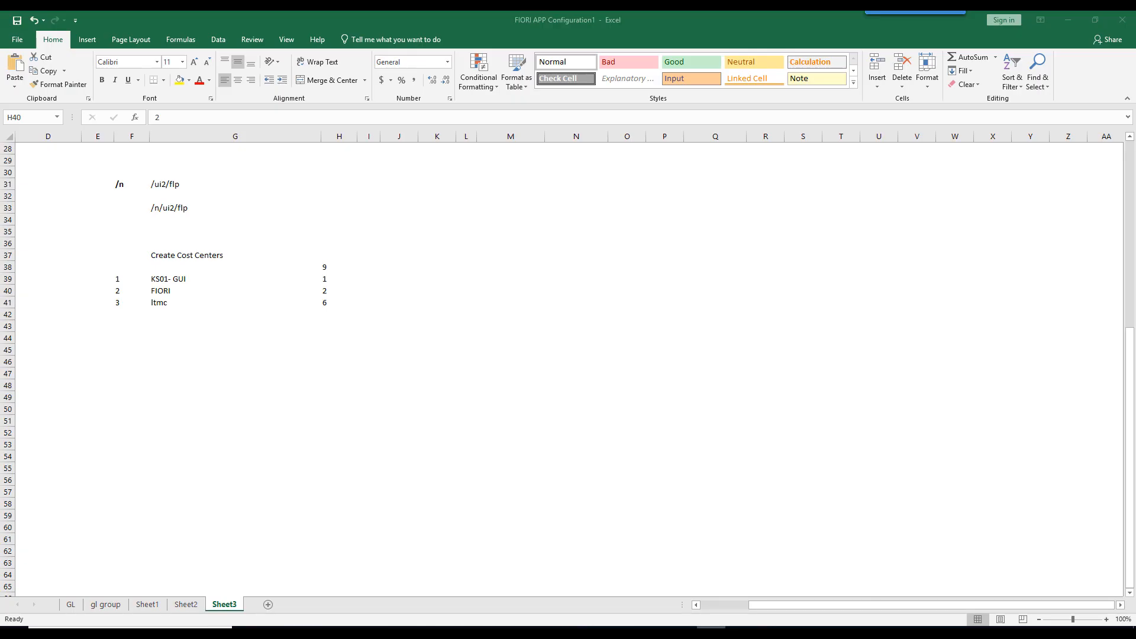
click(913, 10)
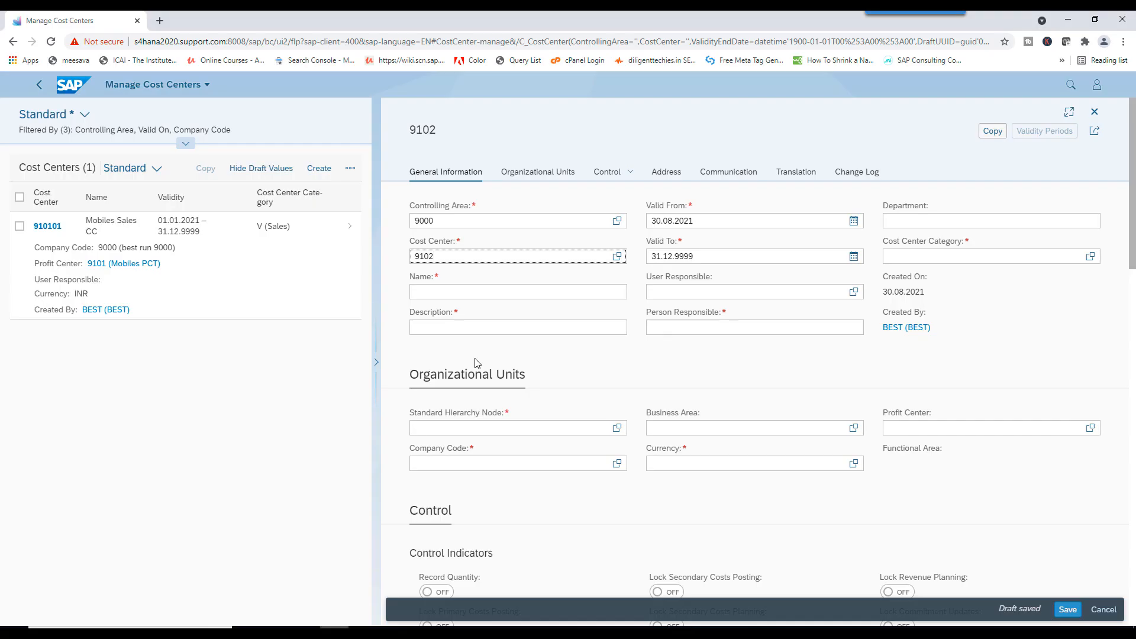
- Change the cost center to 910102 and set name and description 'Mobiles After Sales'
text(91010)
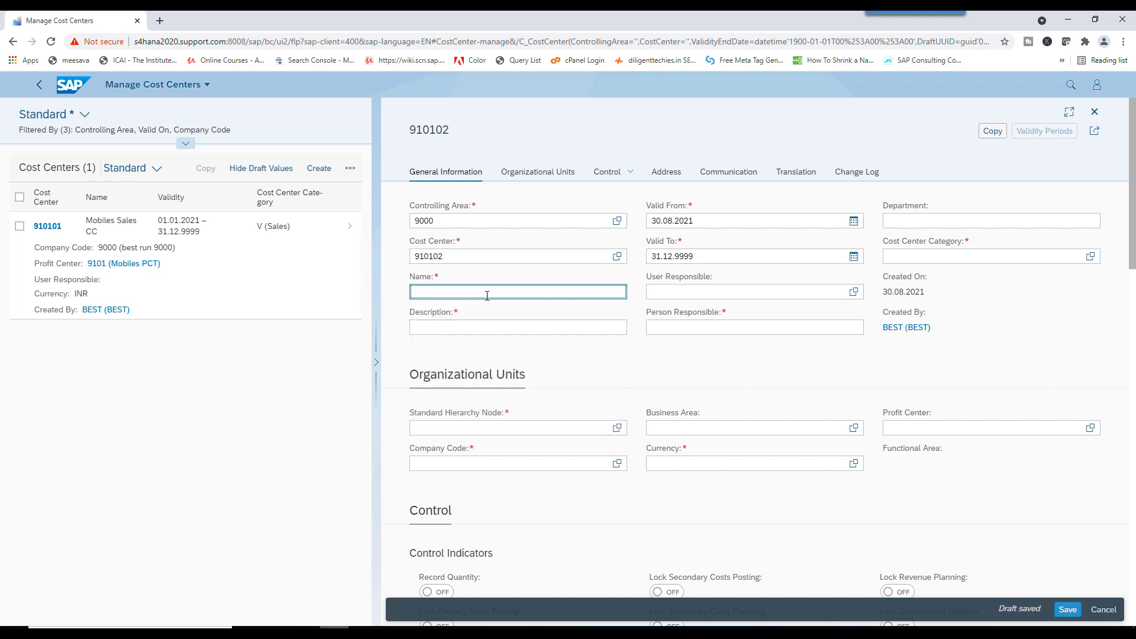
text(Mobie)
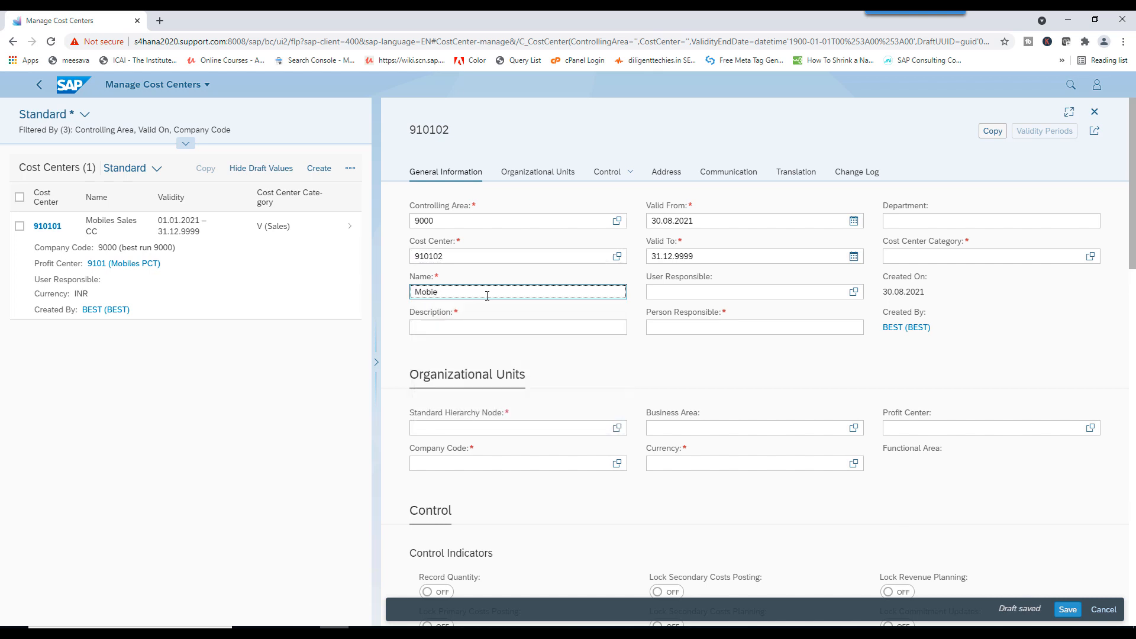
text(Mobiles After)
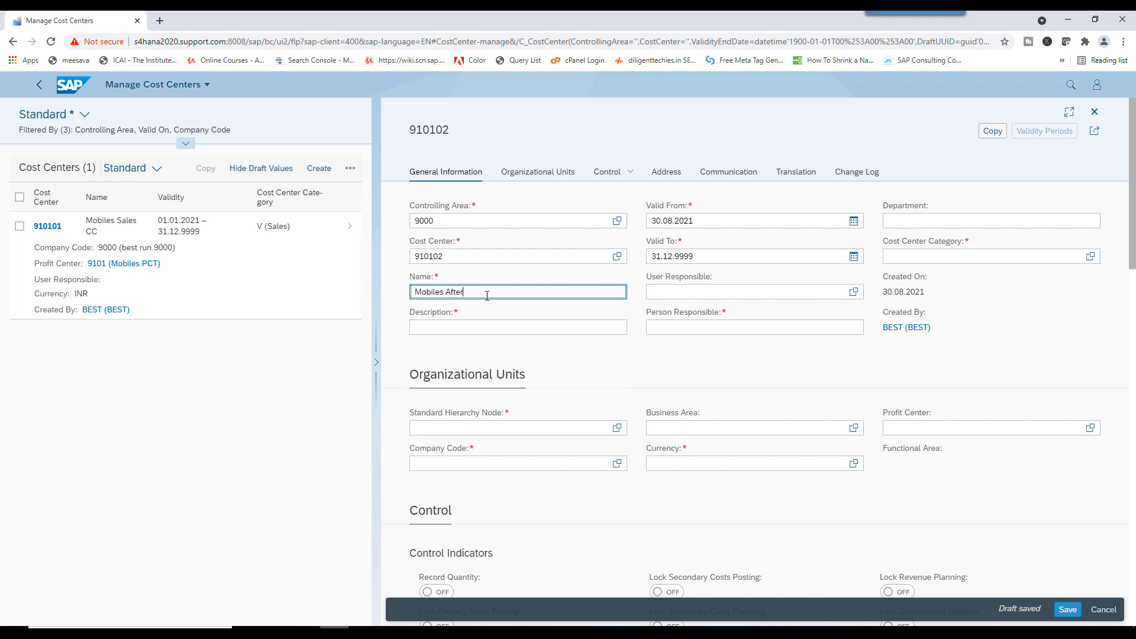
text(Sales)
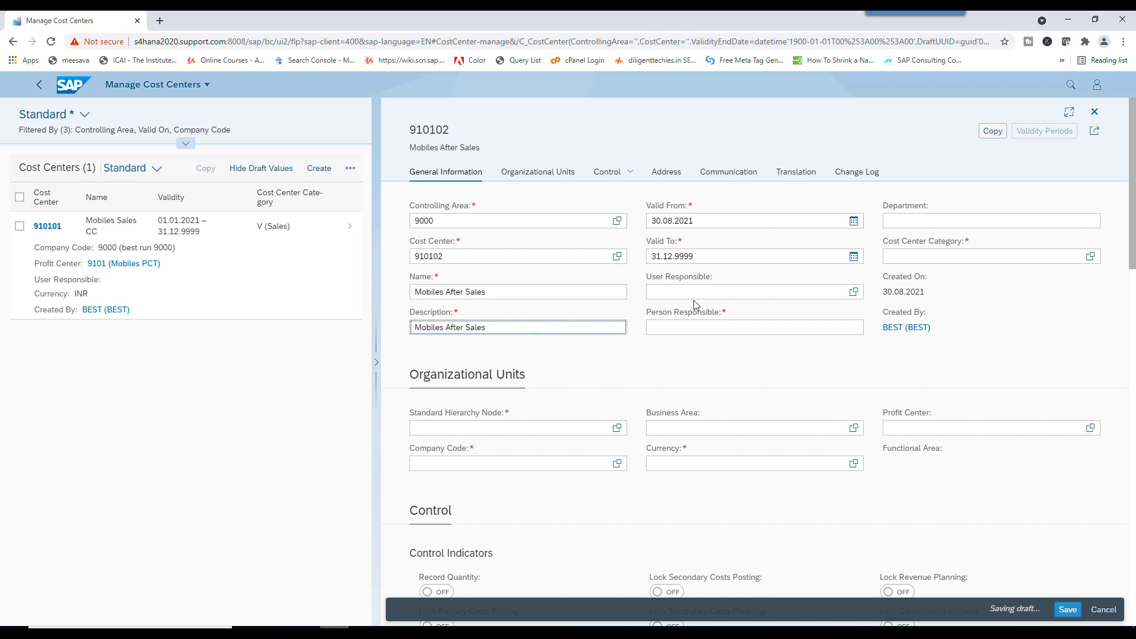
- Enter person responsible 'rashid' and bring up the cost center category list
click(754, 327)
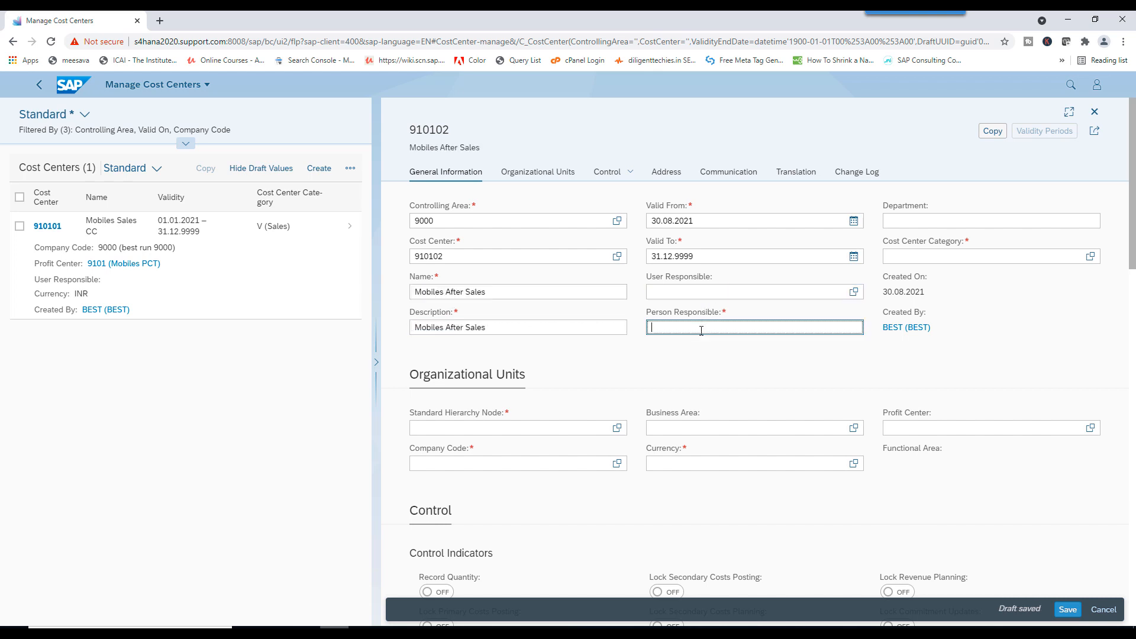
text(rashid)
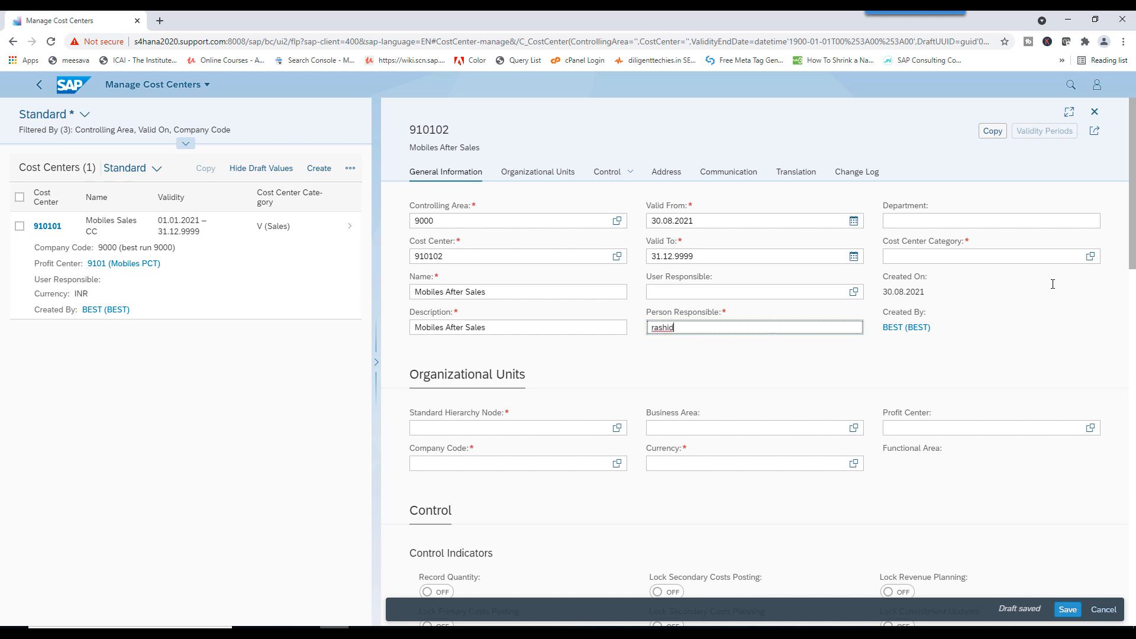
click(986, 256)
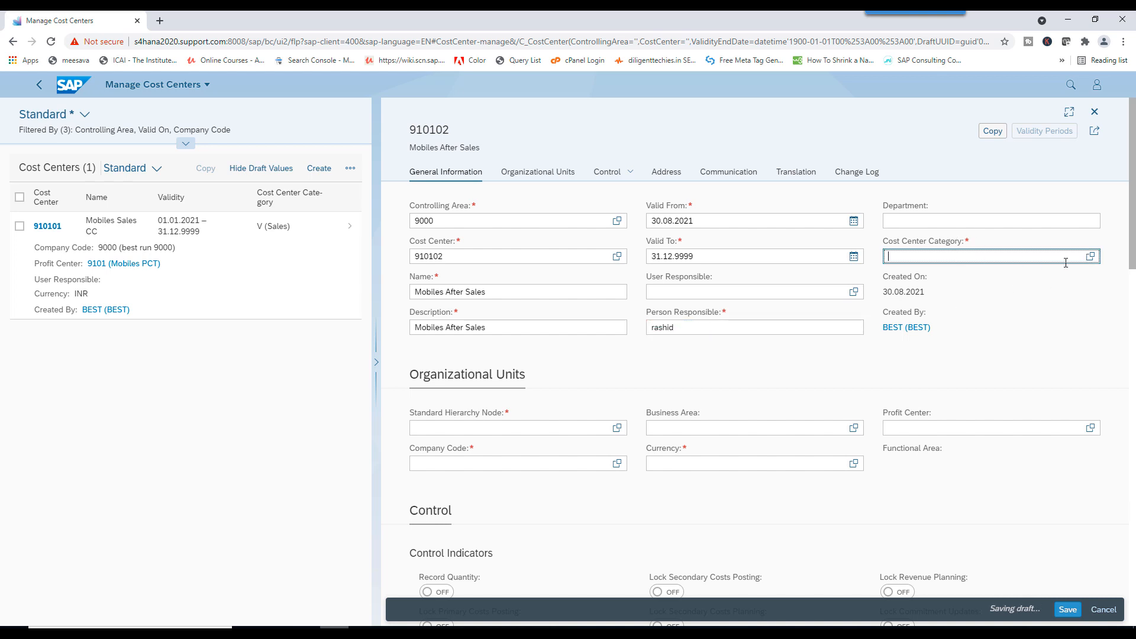
click(1091, 256)
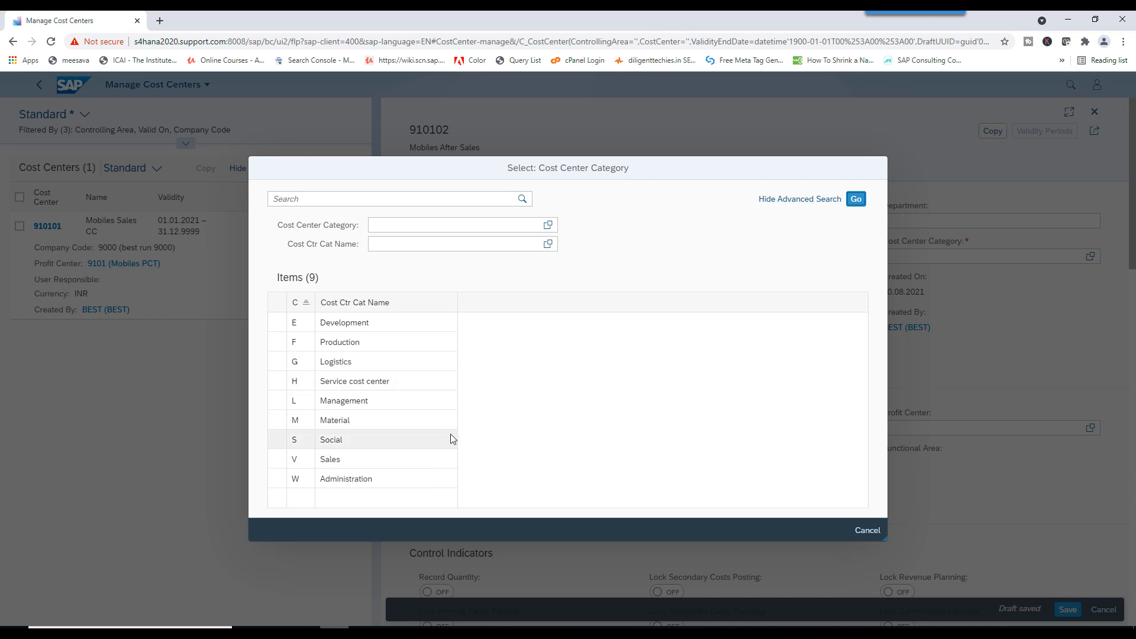
mouse_move(331, 458)
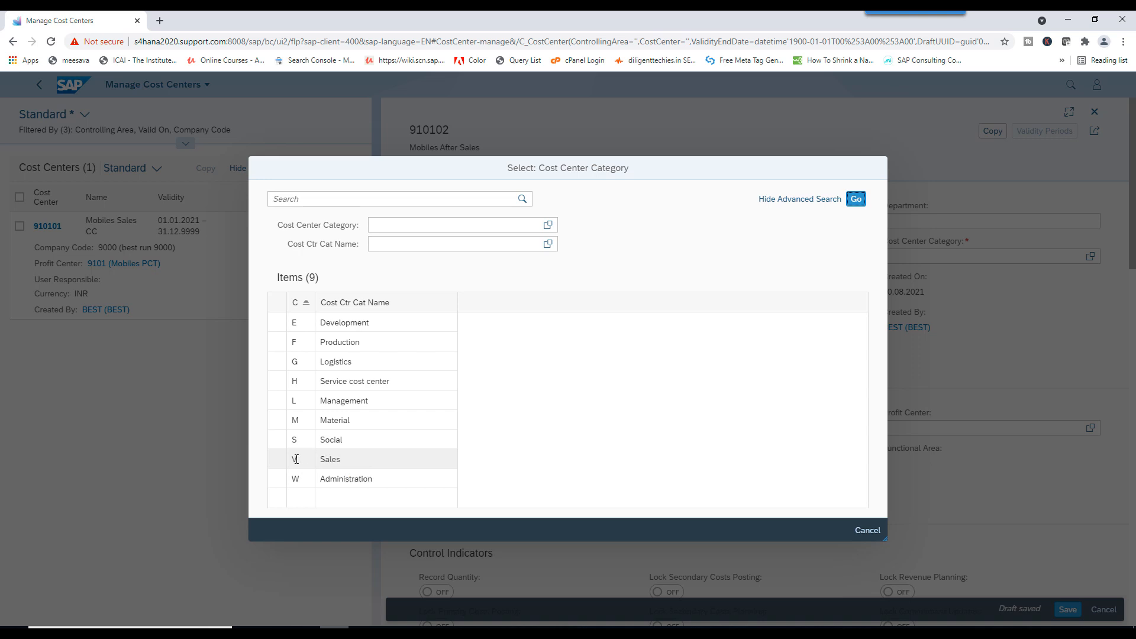
- Choose cost center category Sales and hierarchy node CCSH_9000
click(330, 459)
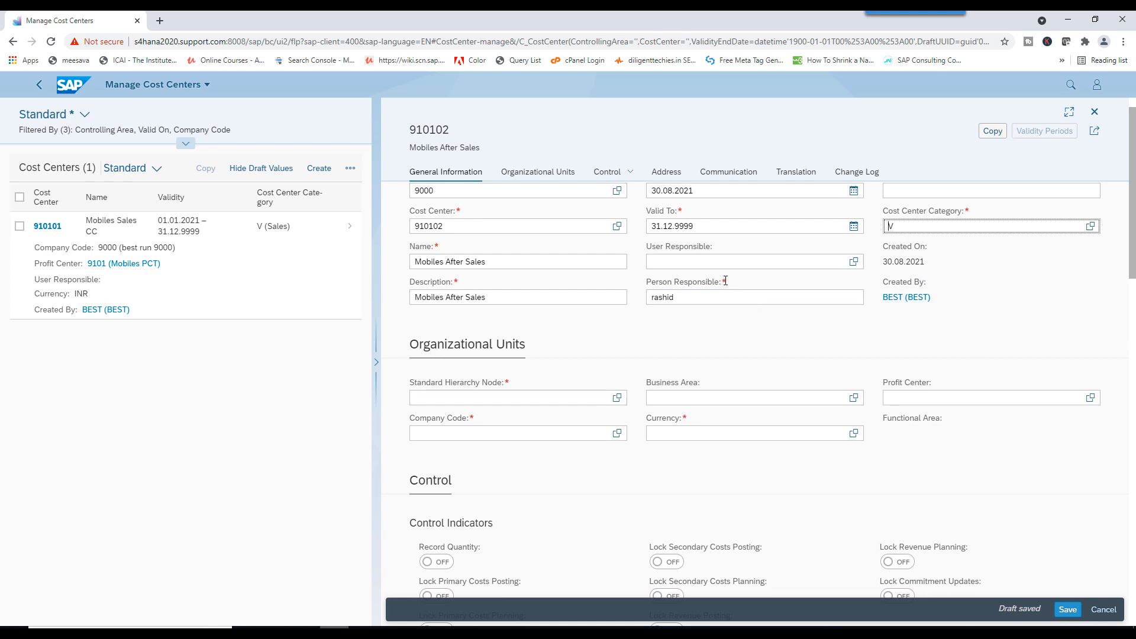
scroll(down, 3)
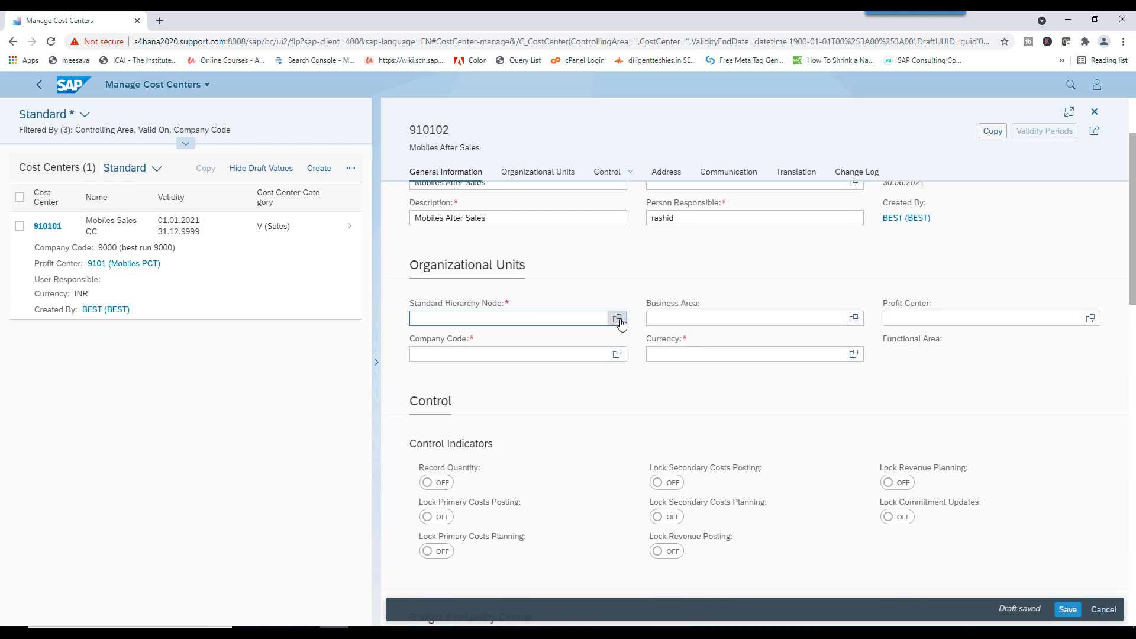
click(617, 318)
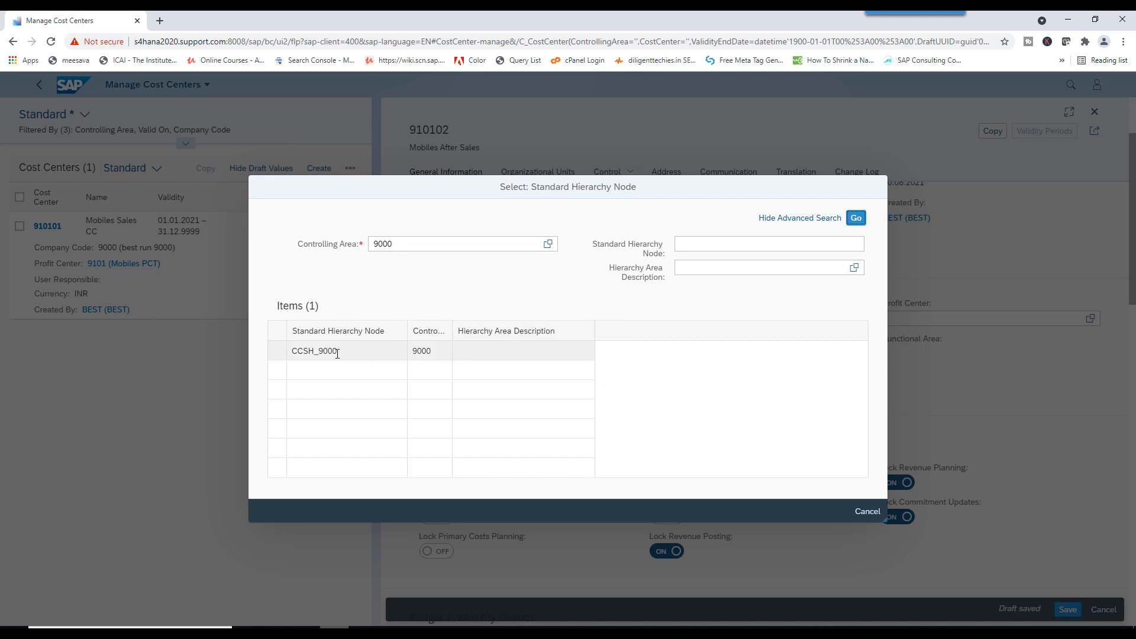
click(315, 351)
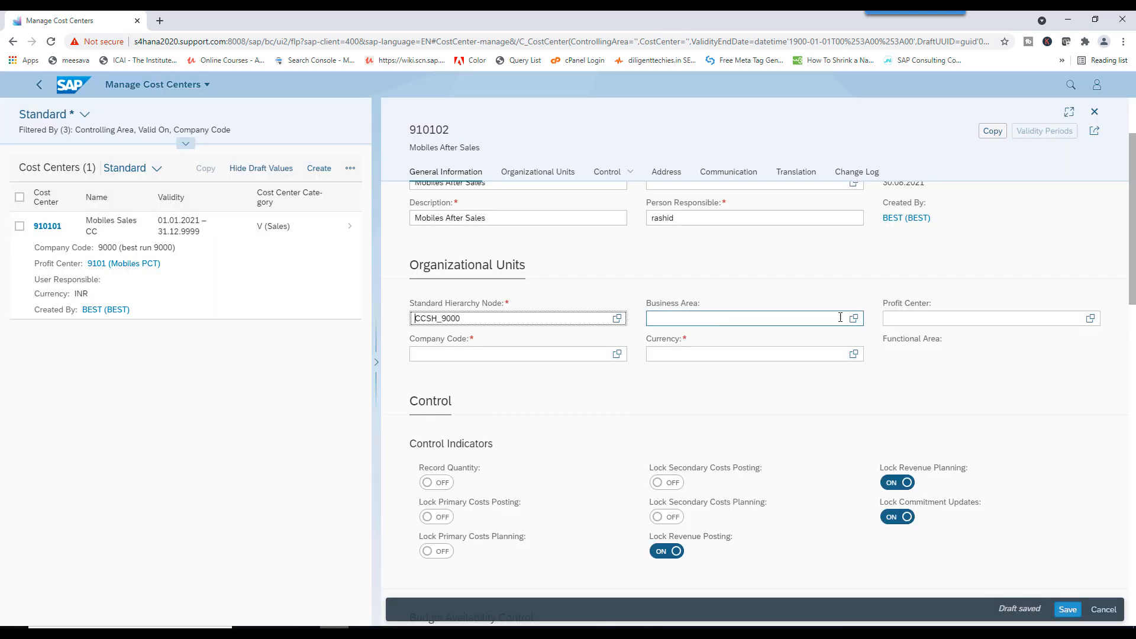
- Enter company code 9000, currency INR, and profit center 9101 Mobiles PCT
click(514, 354)
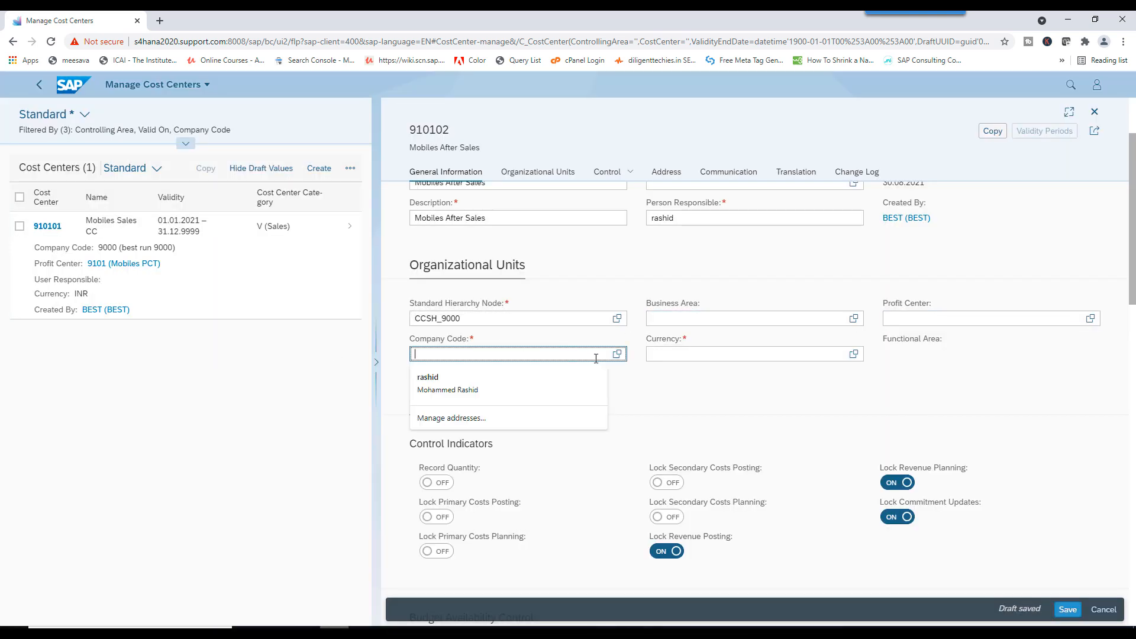
text(9000)
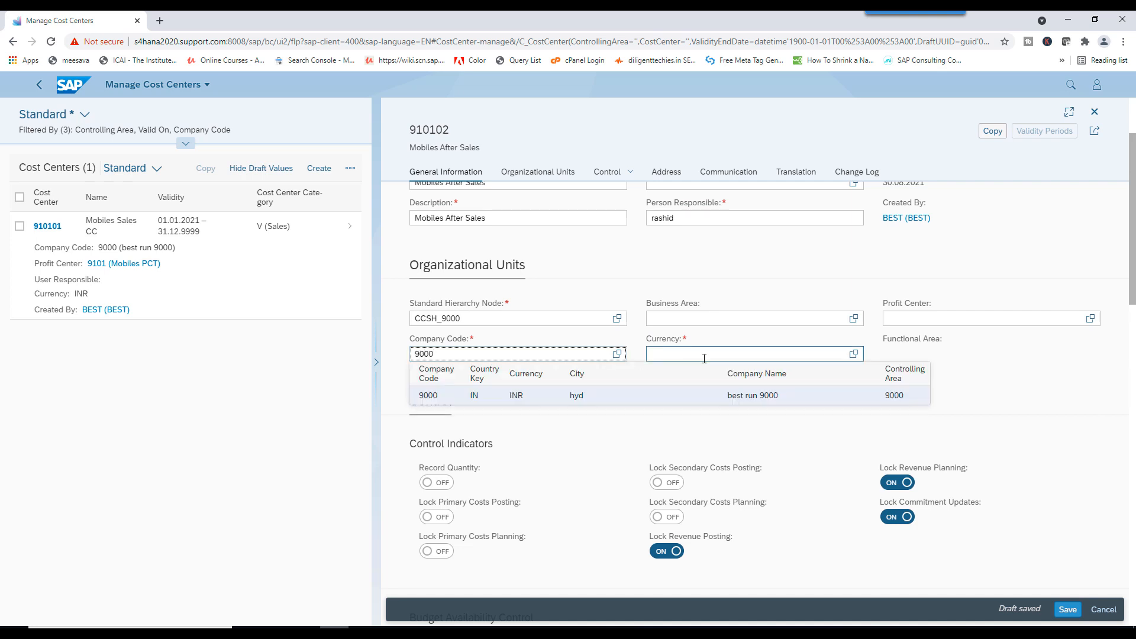
text(INR)
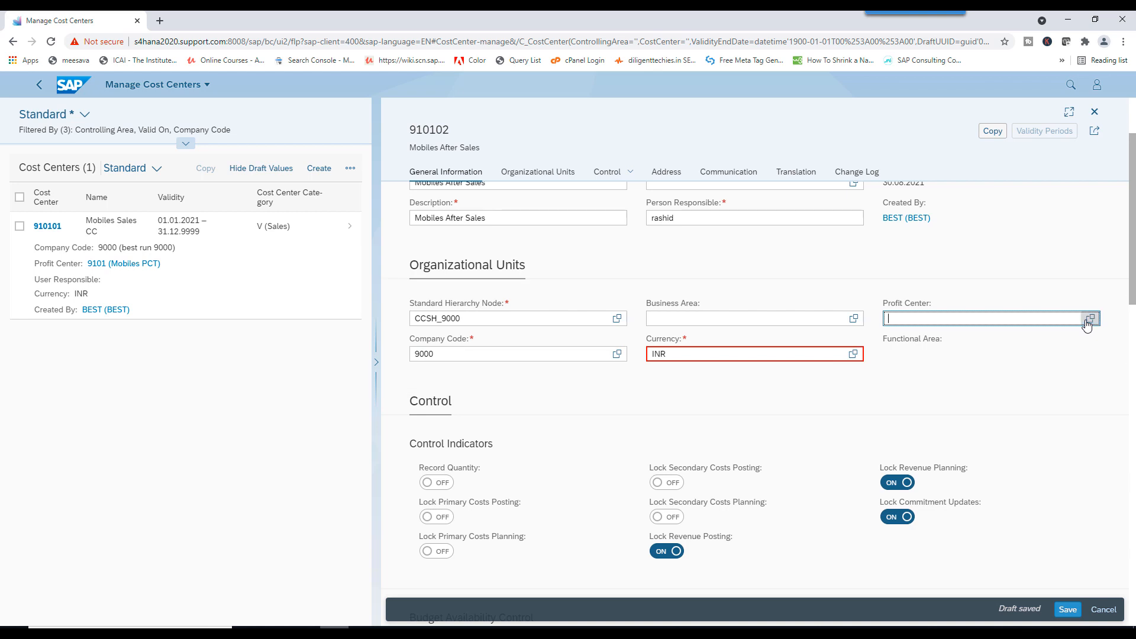
click(1091, 318)
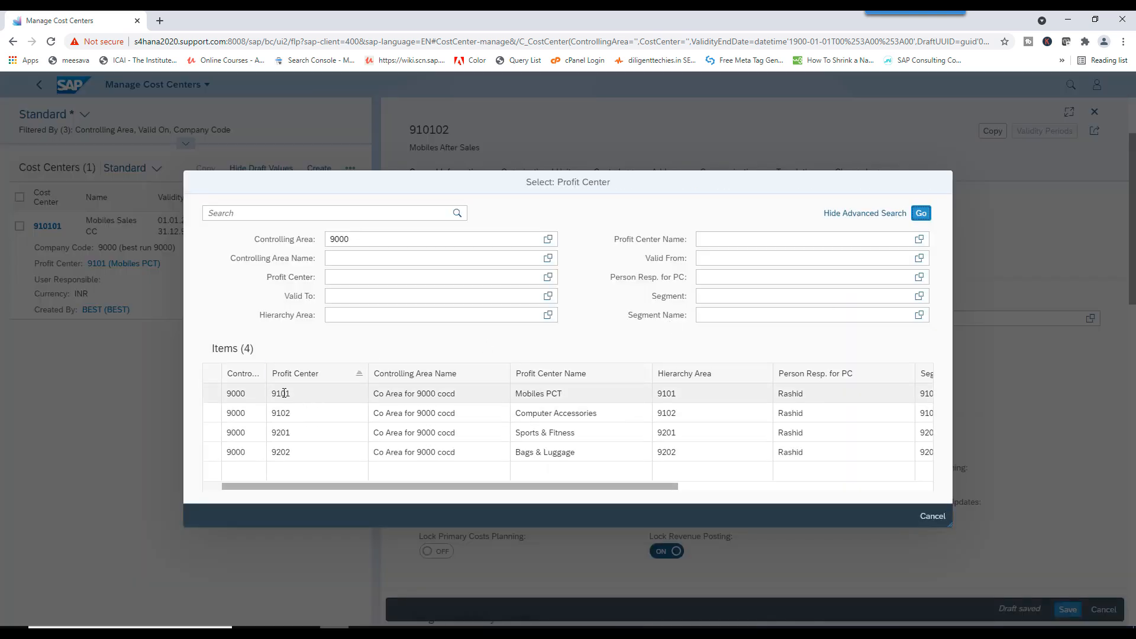
double_click(281, 393)
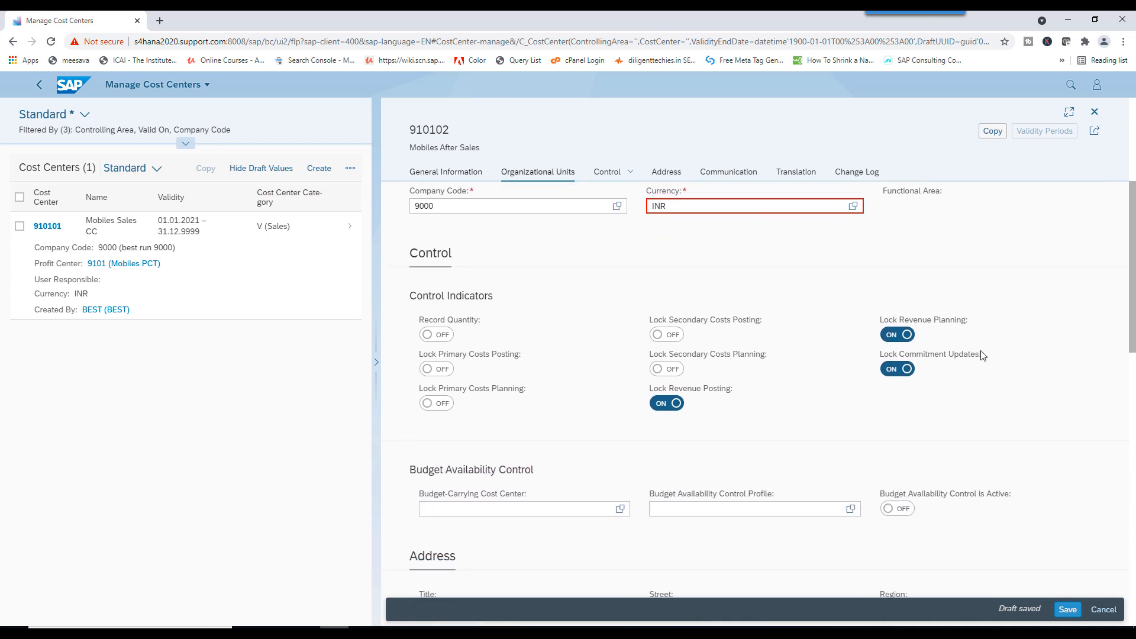
click(665, 171)
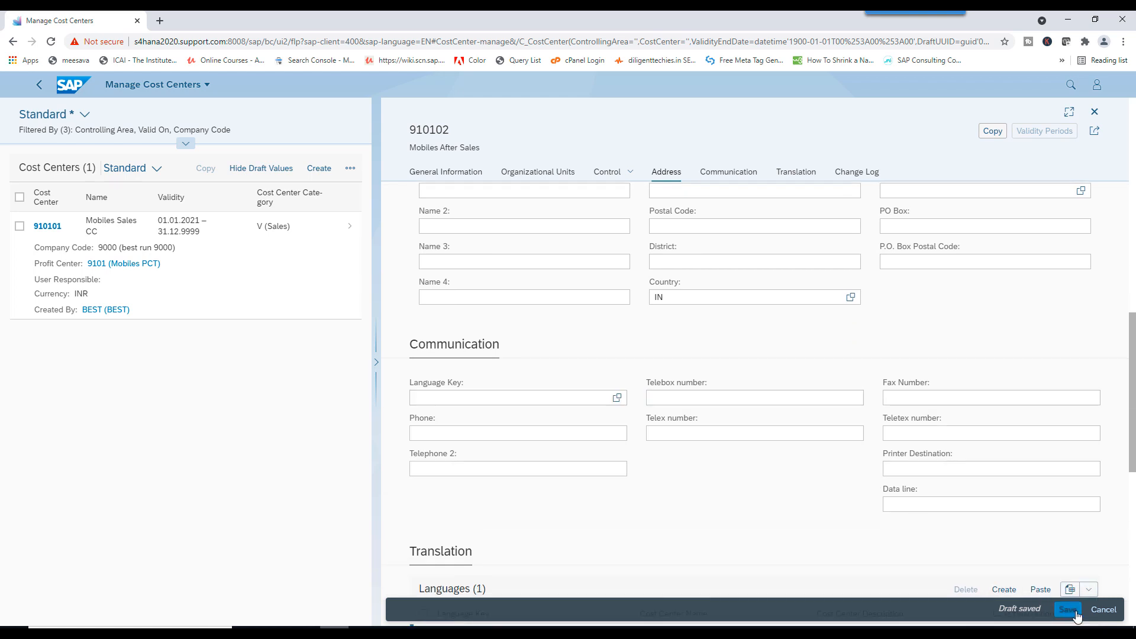
- Save cost center 910102 Mobiles After Sales from the footer bar
click(1067, 609)
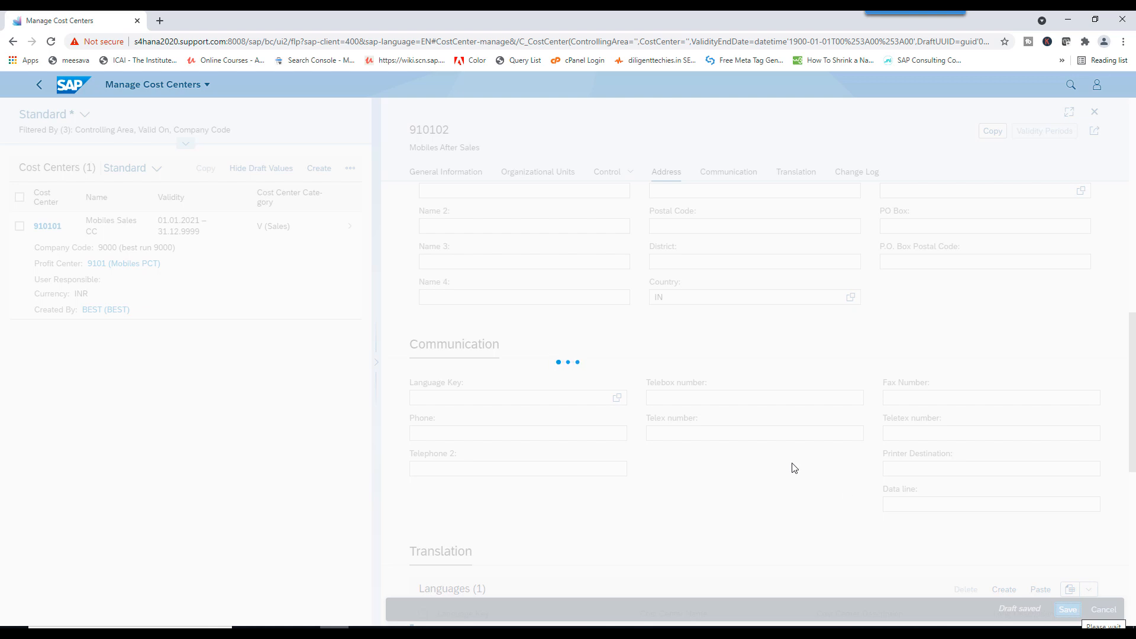
click(1067, 609)
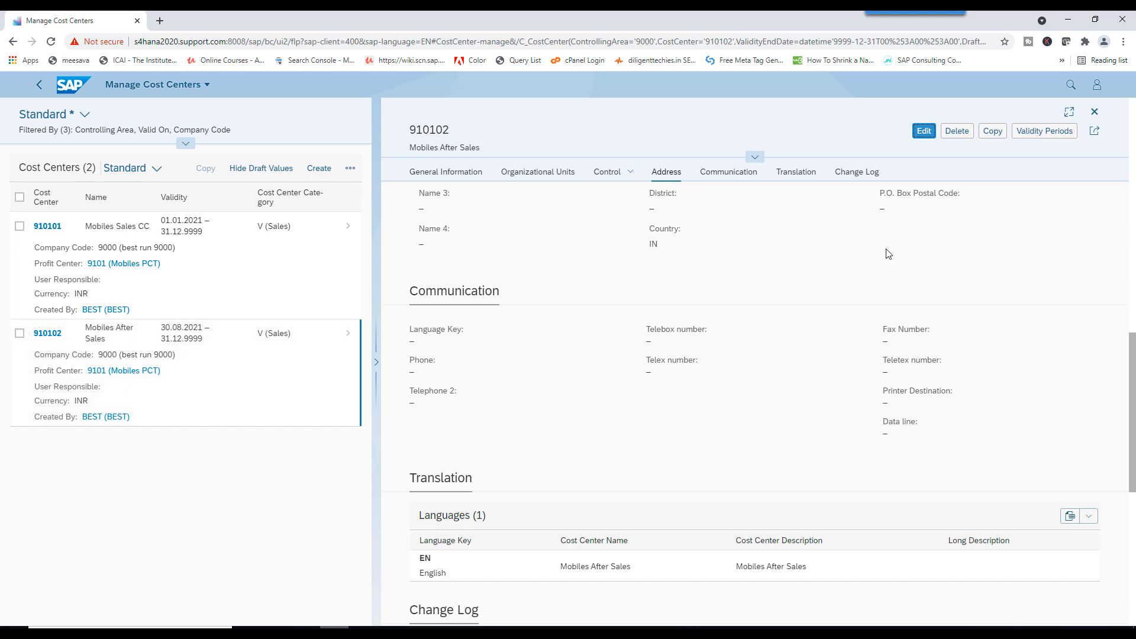
- Copy cost center 910102 into a draft 910103 named Mobiles Logistics
click(924, 131)
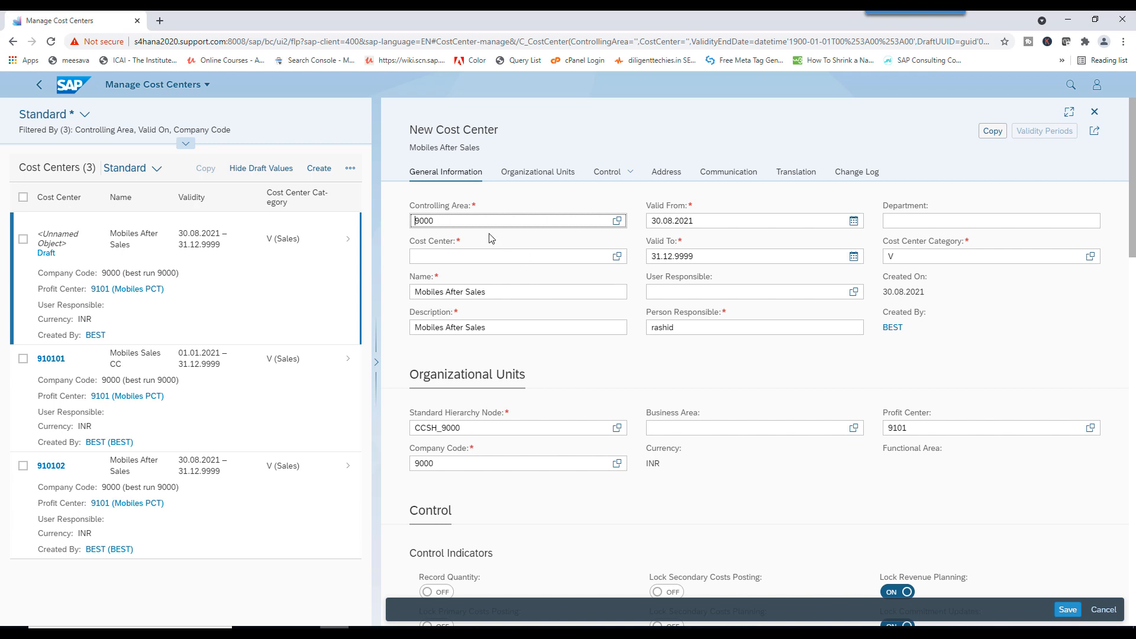
click(518, 256)
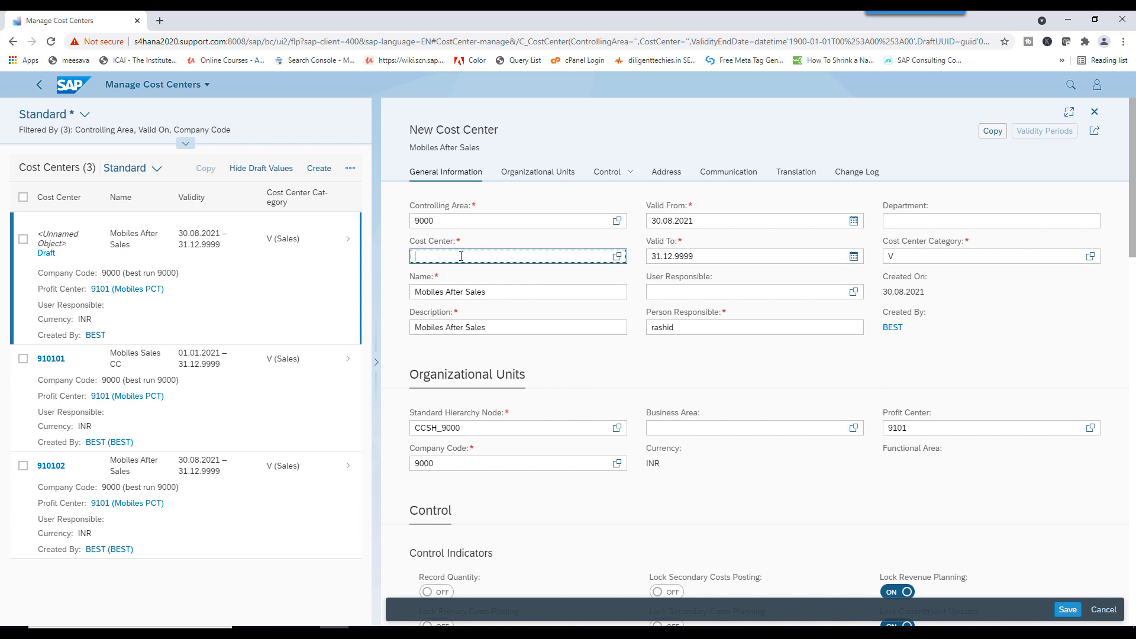
text(910103)
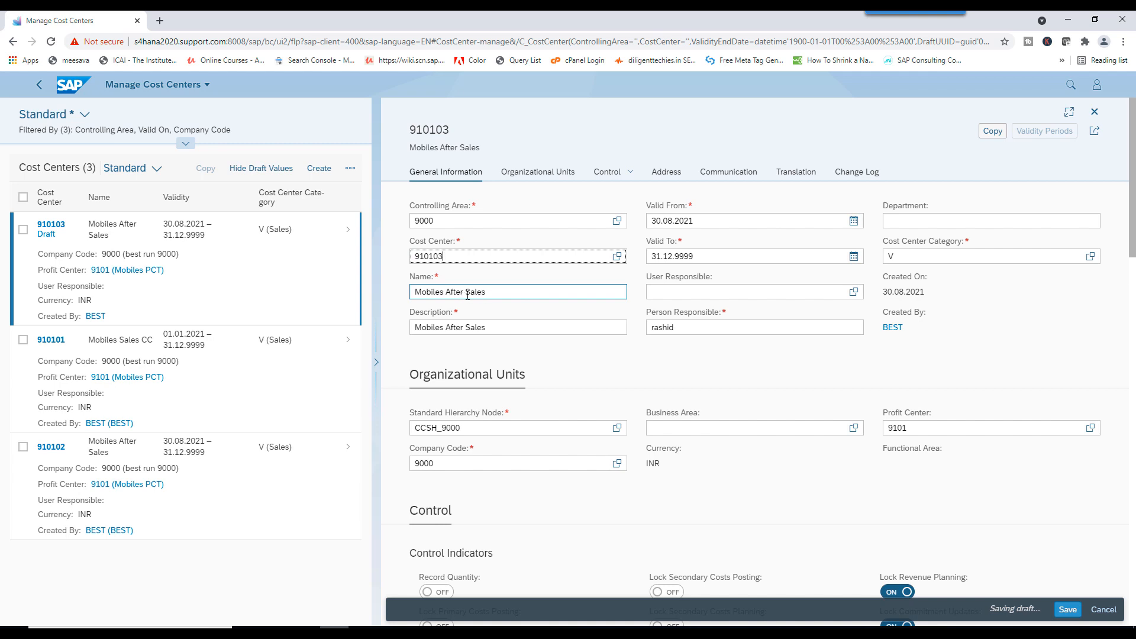
key(BackSpace)
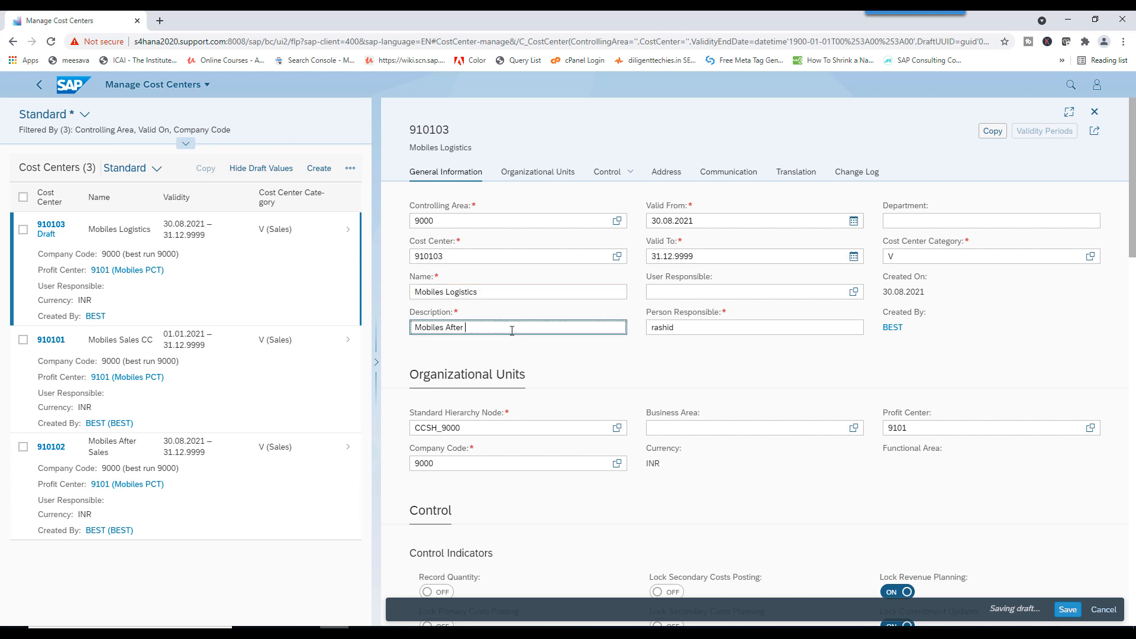
text(Logistics)
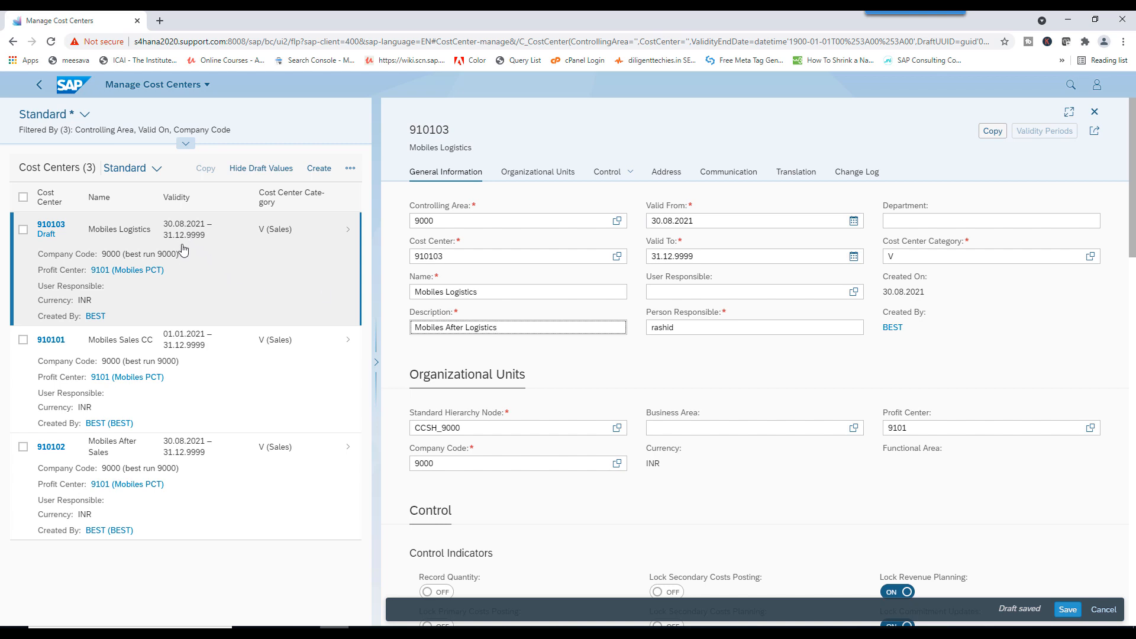
mouse_move(187, 244)
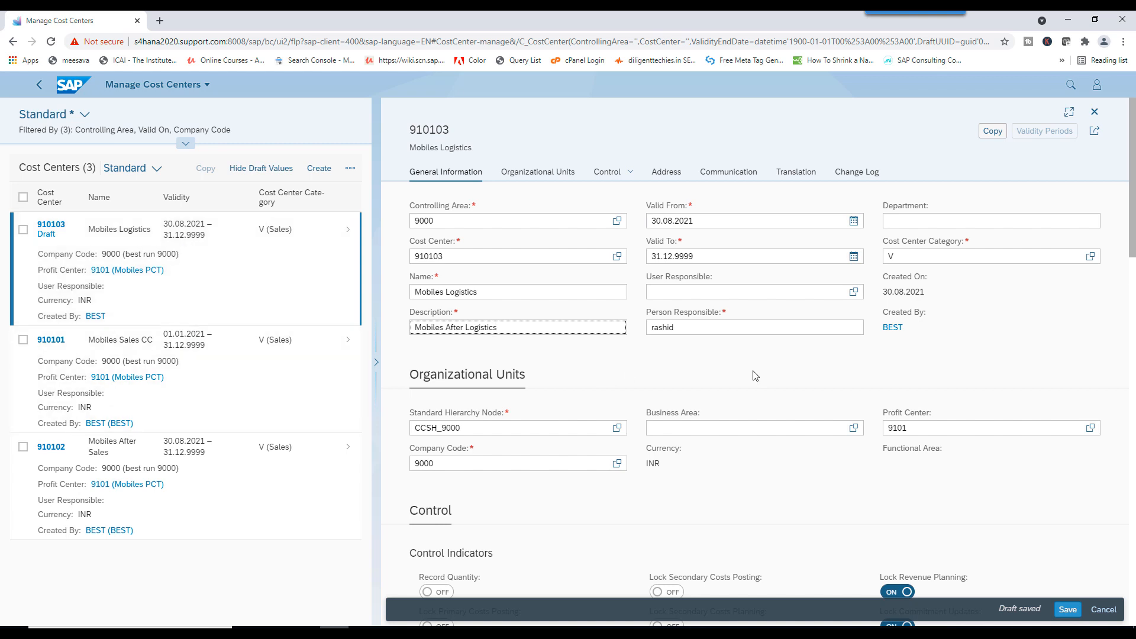
- Set the valid-from date of cost center 910103 to 01.01.2021
click(754, 220)
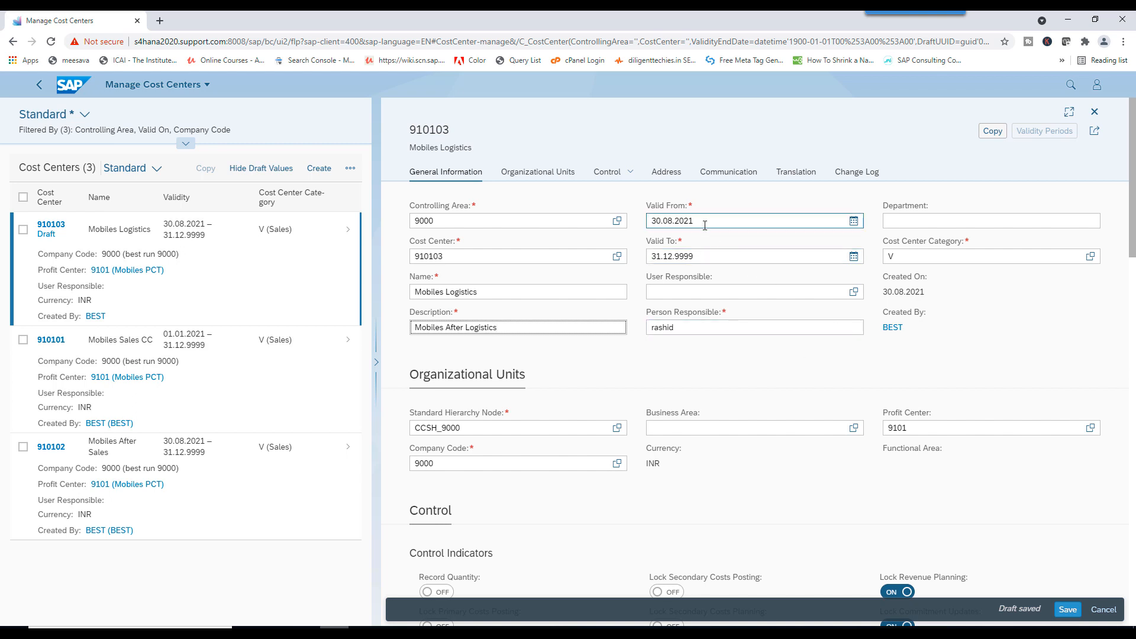
click(732, 220)
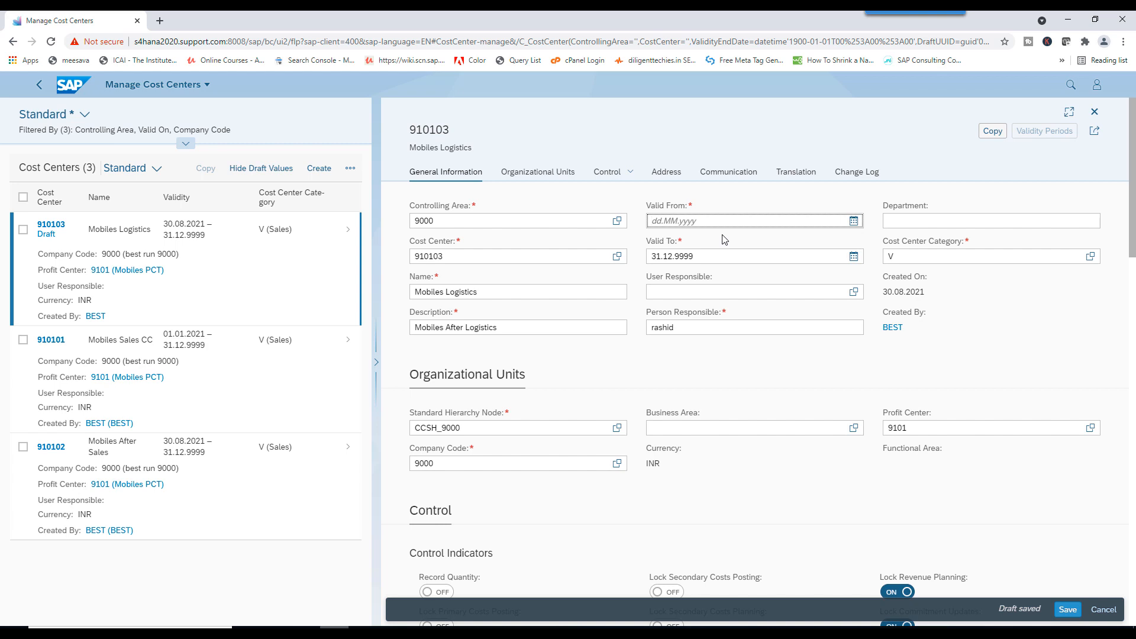
text(01.01.)
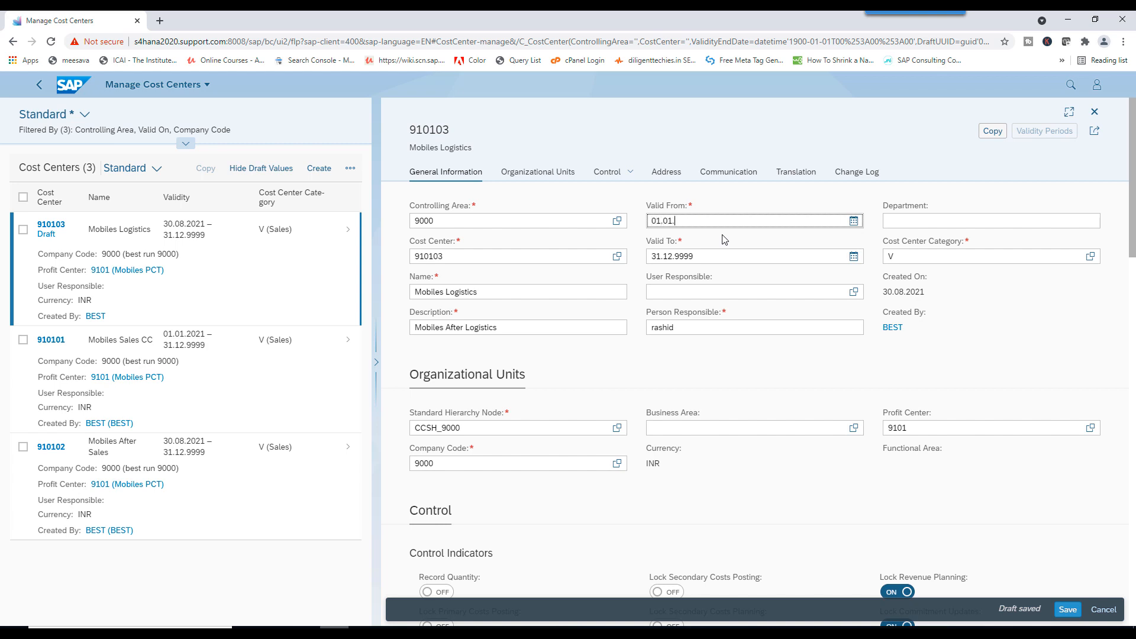
text(2021)
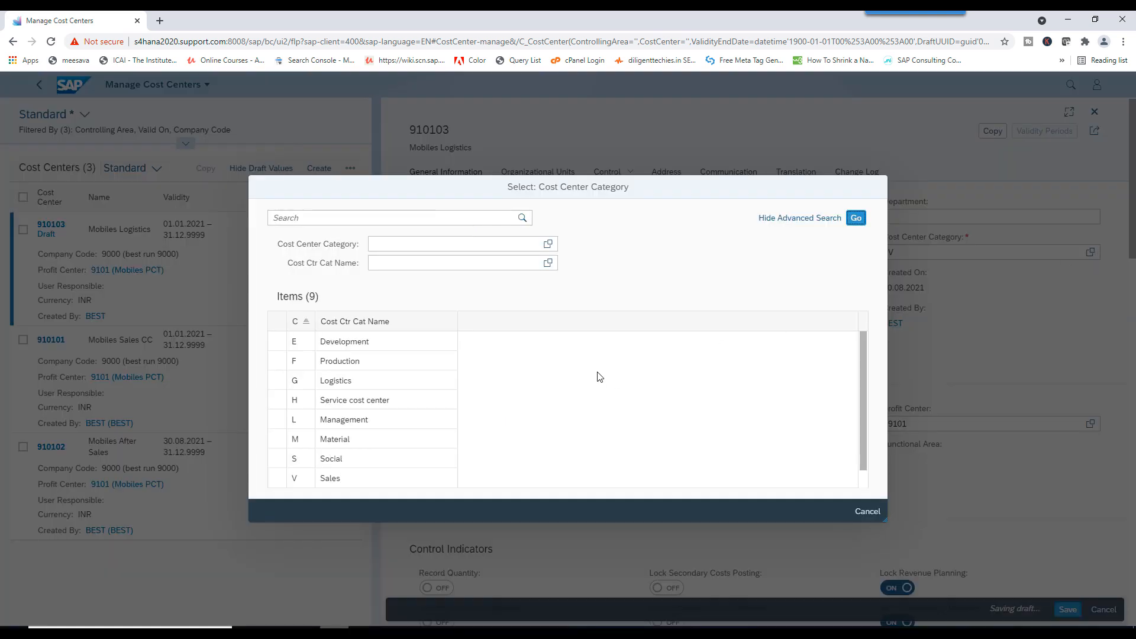
- Choose cost center category G (Logistics) from the value help
click(335, 380)
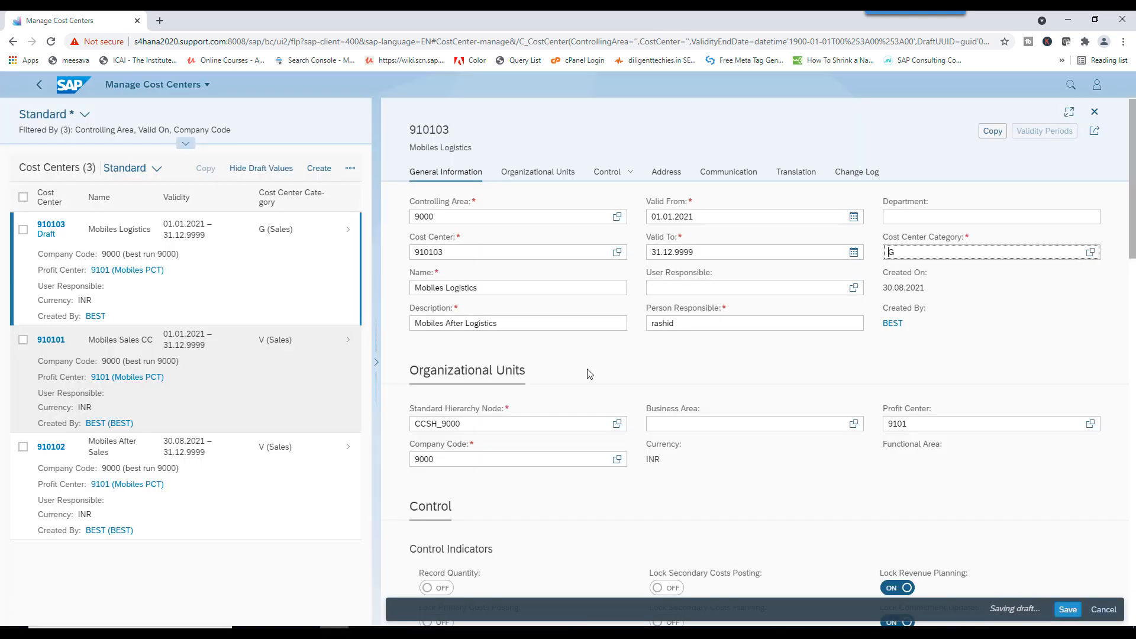
scroll(down, 3)
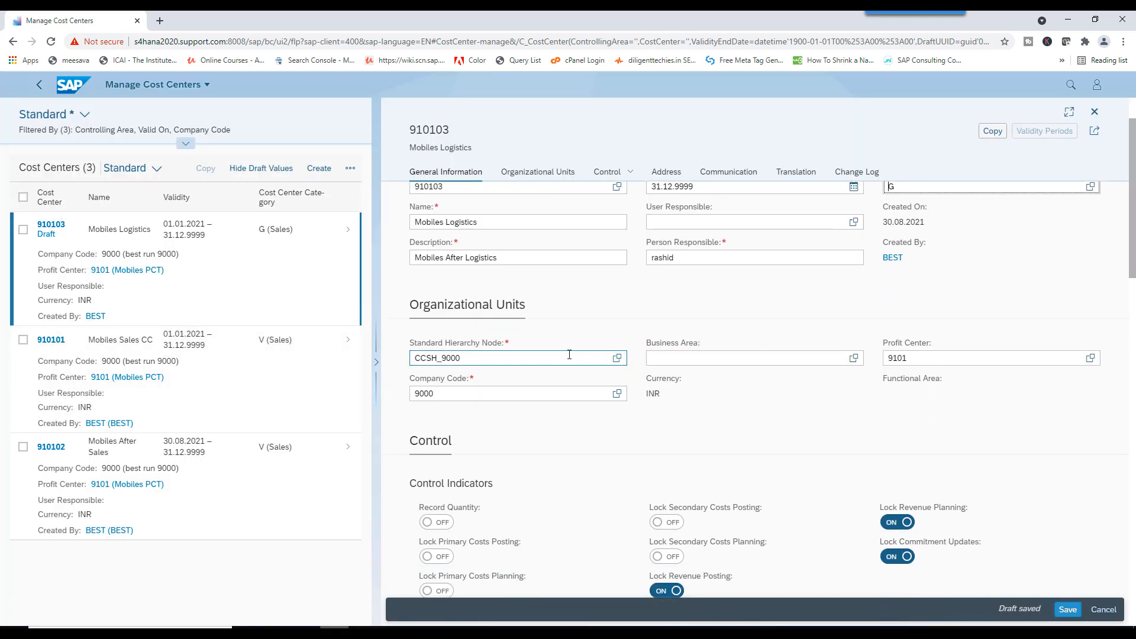
click(991, 358)
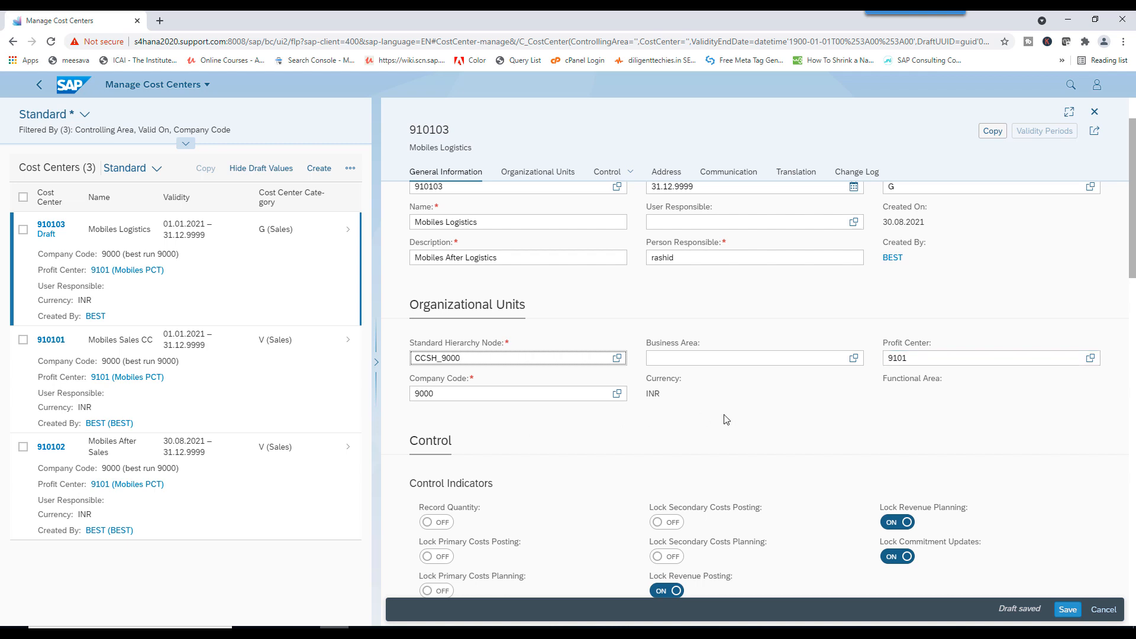
- Give cost center 910103 language key EN (English) and save it
click(665, 171)
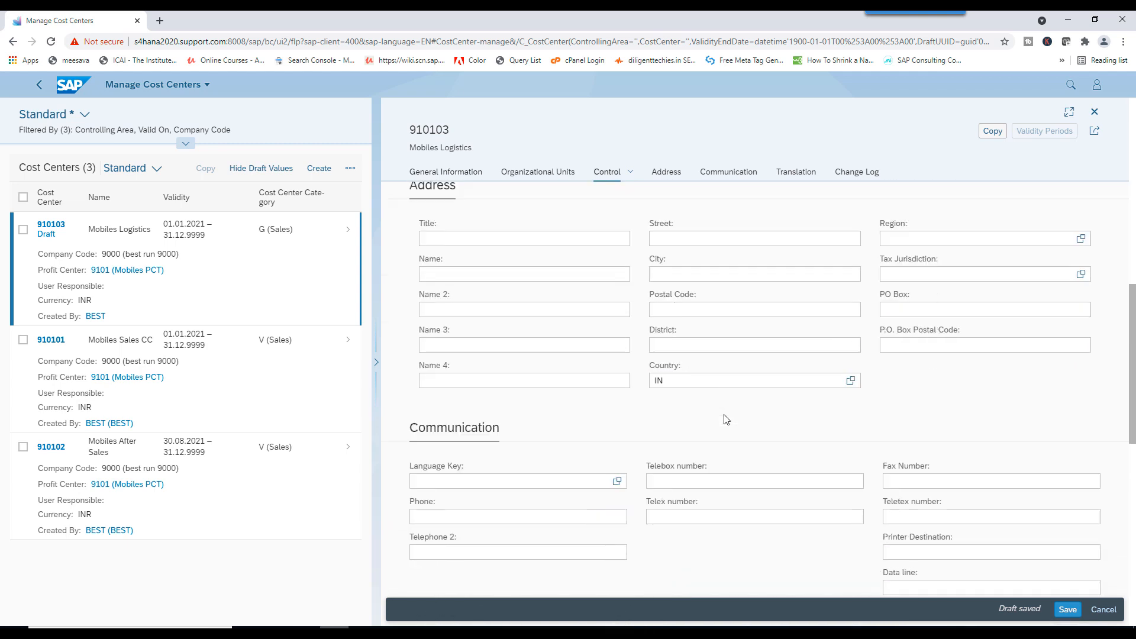
scroll(down, 3)
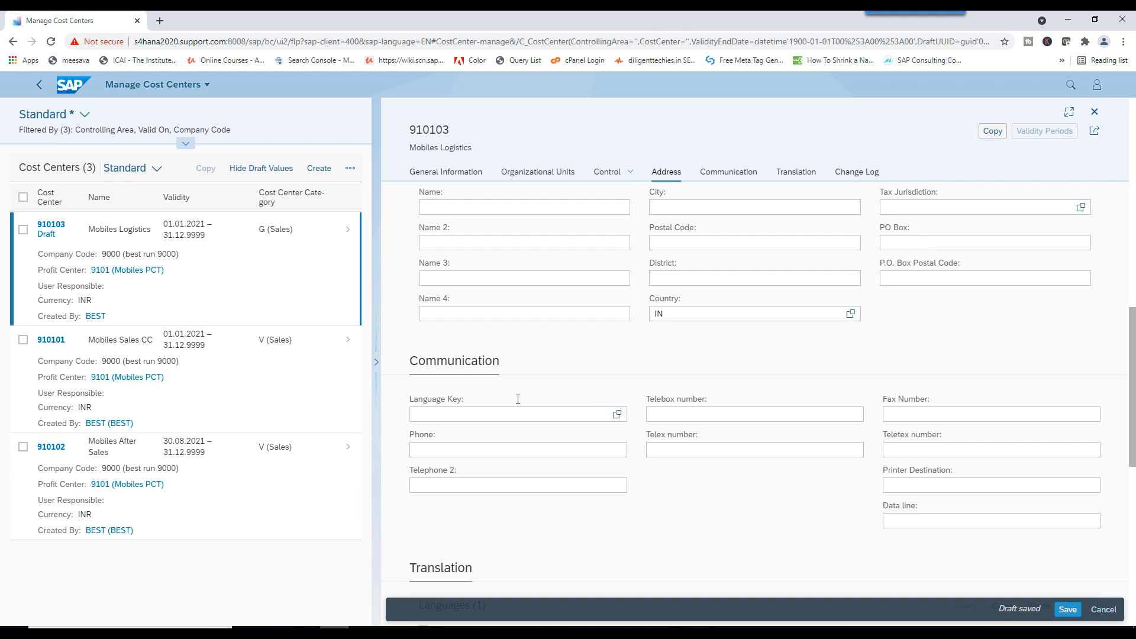
text(en)
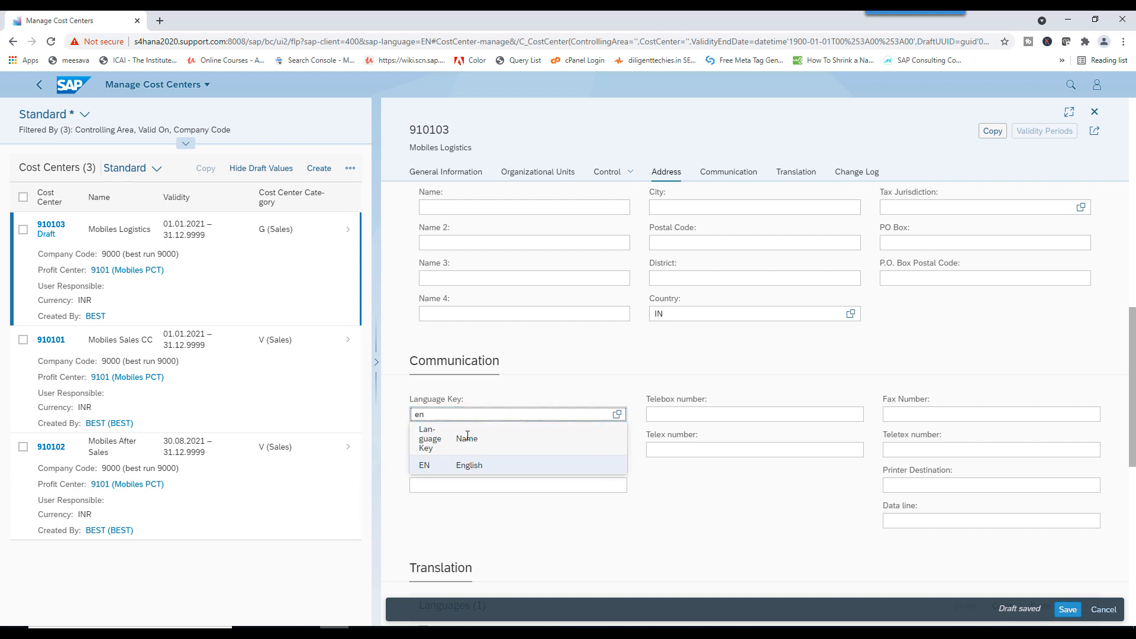
click(468, 465)
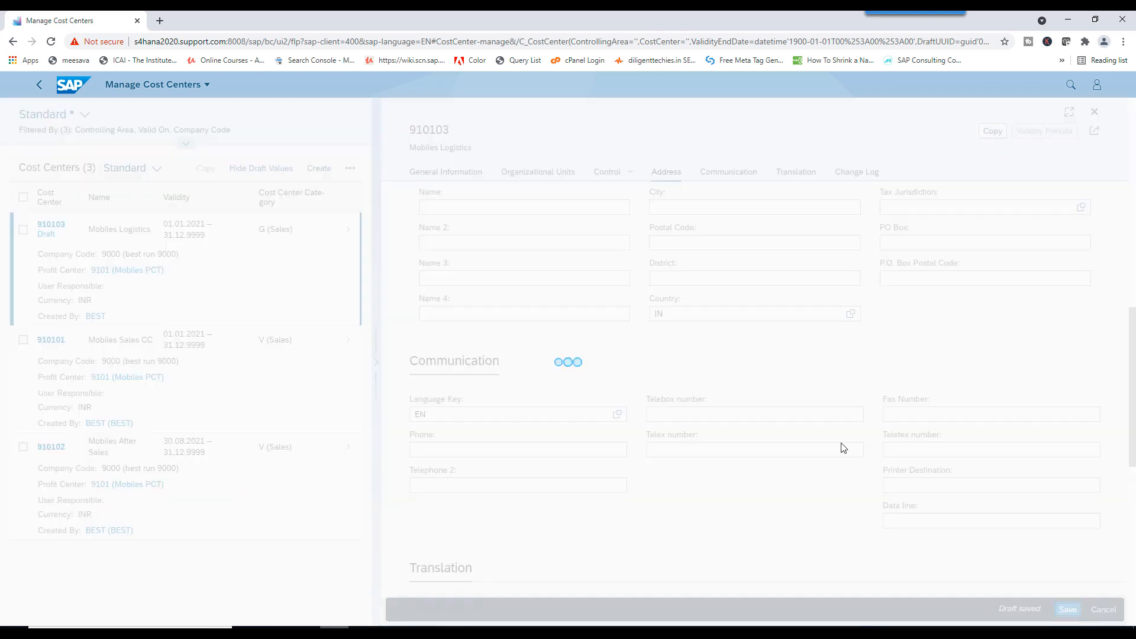
click(1067, 609)
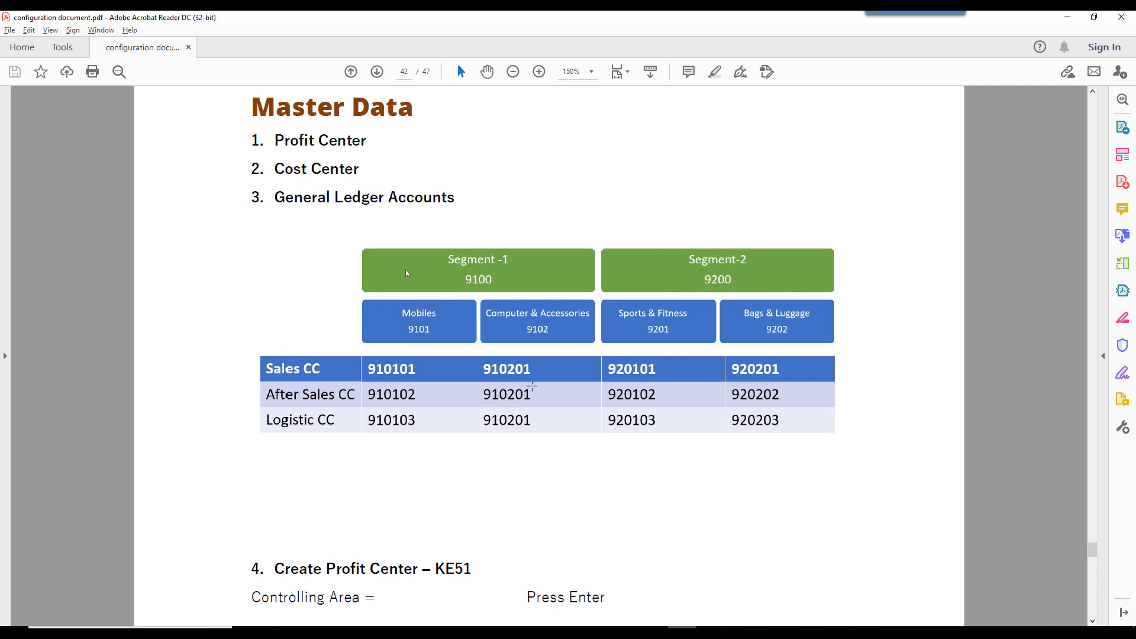
mouse_move(600, 468)
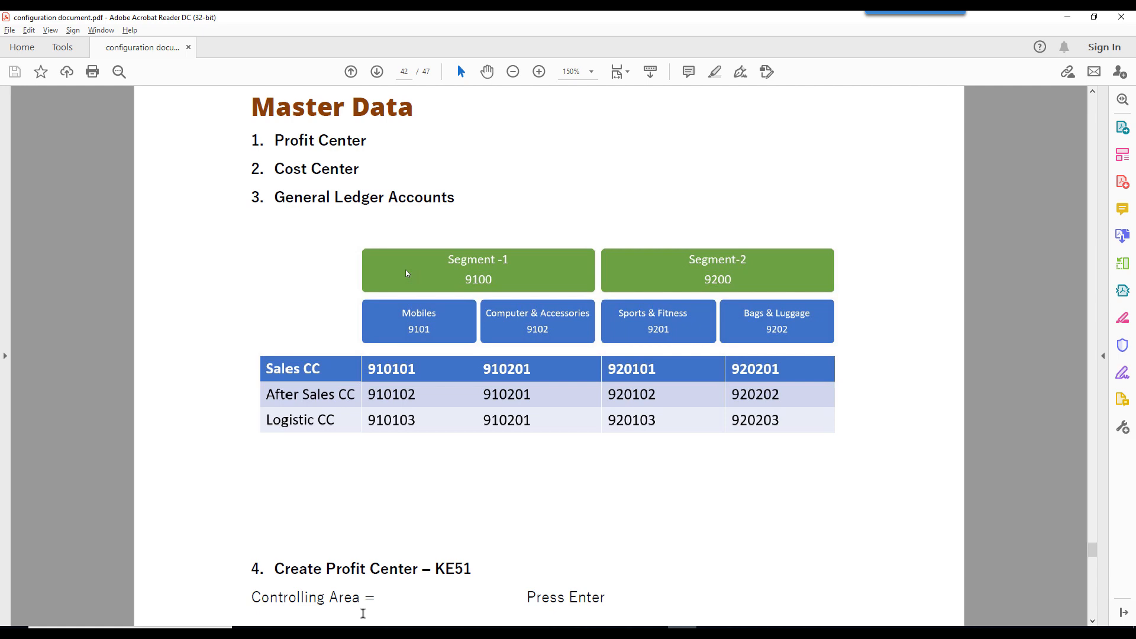
mouse_move(440, 573)
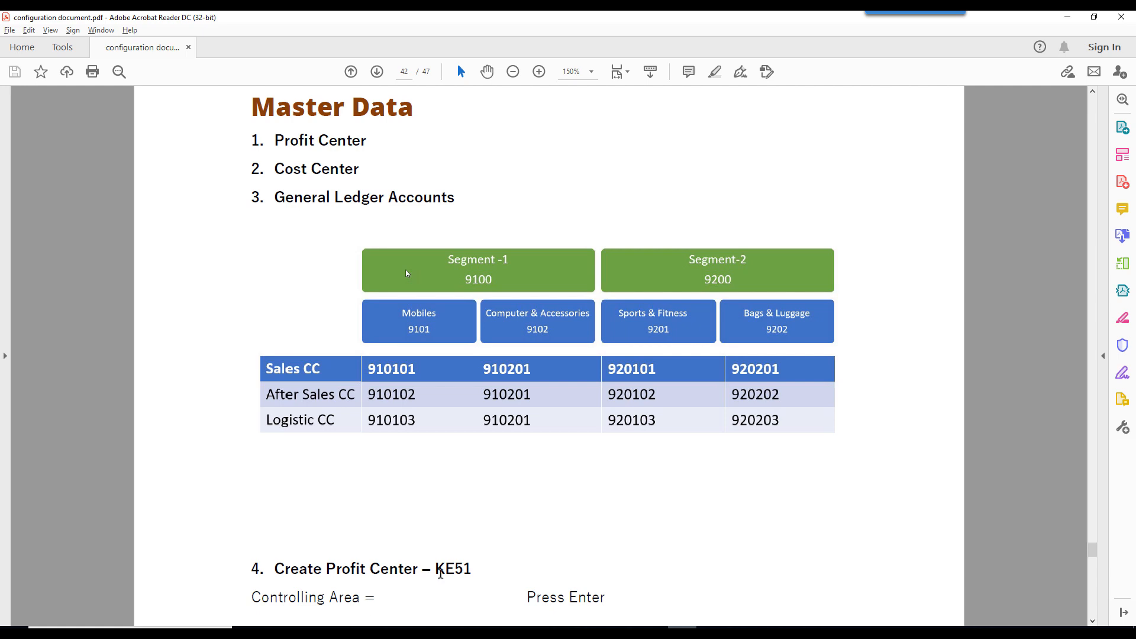